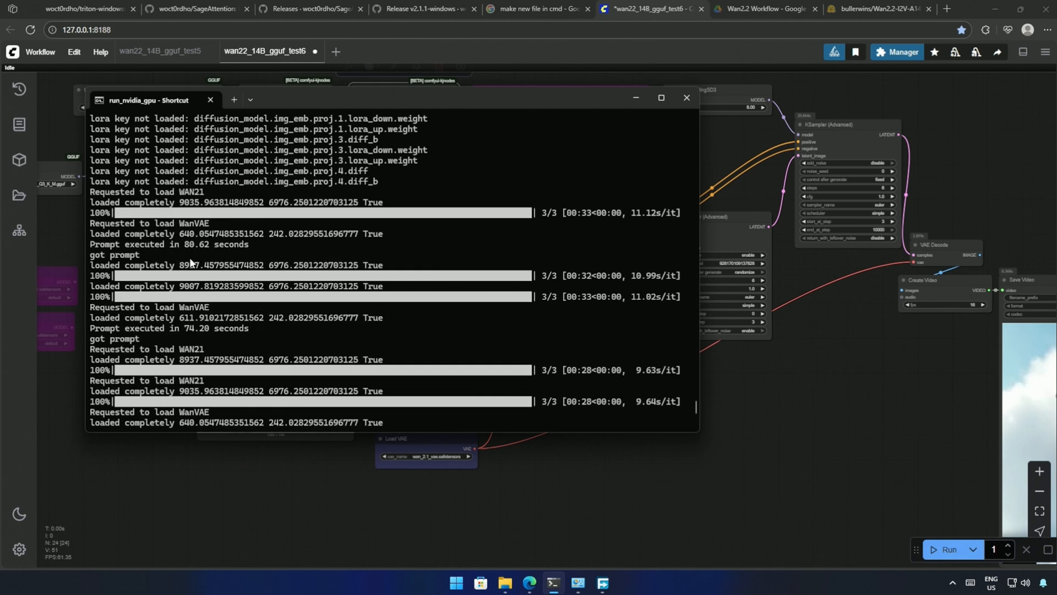
mouse_move(170, 243)
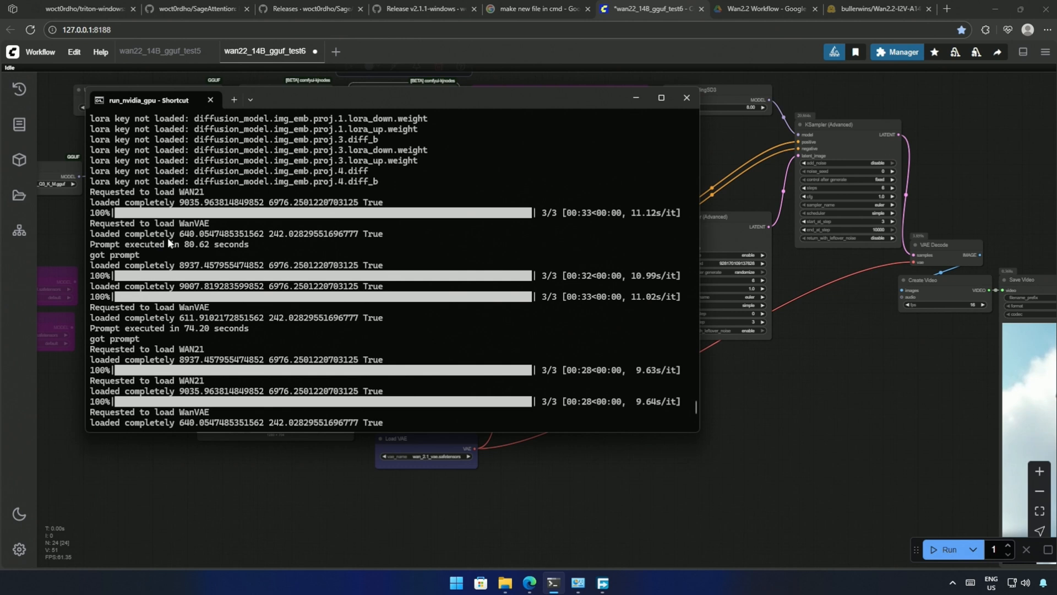
mouse_move(96, 253)
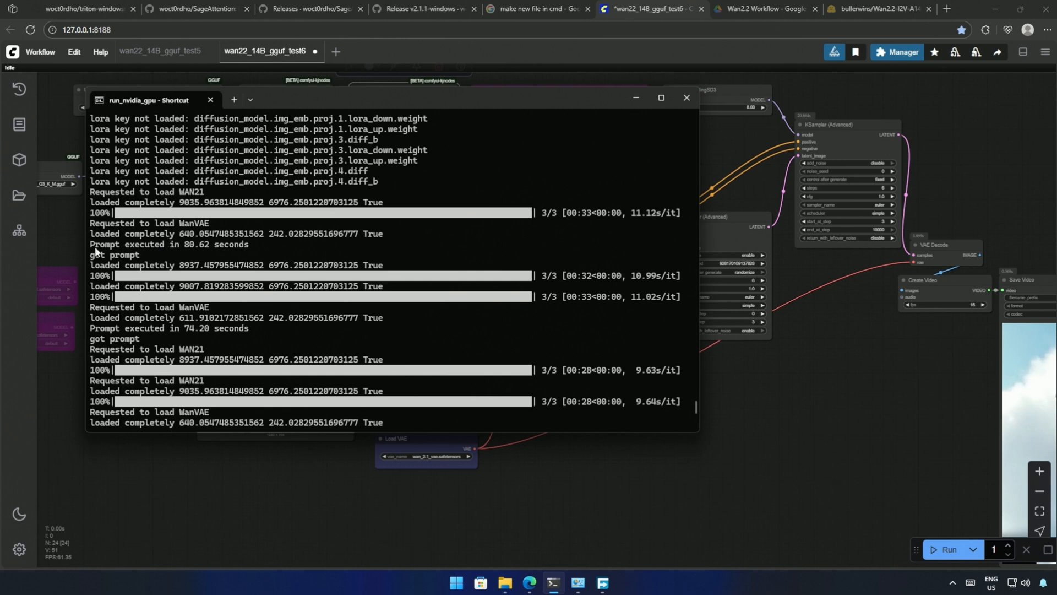
Step: Note the 70.26 second execution time in the console and return to the workflow canvas
double_click(170, 244)
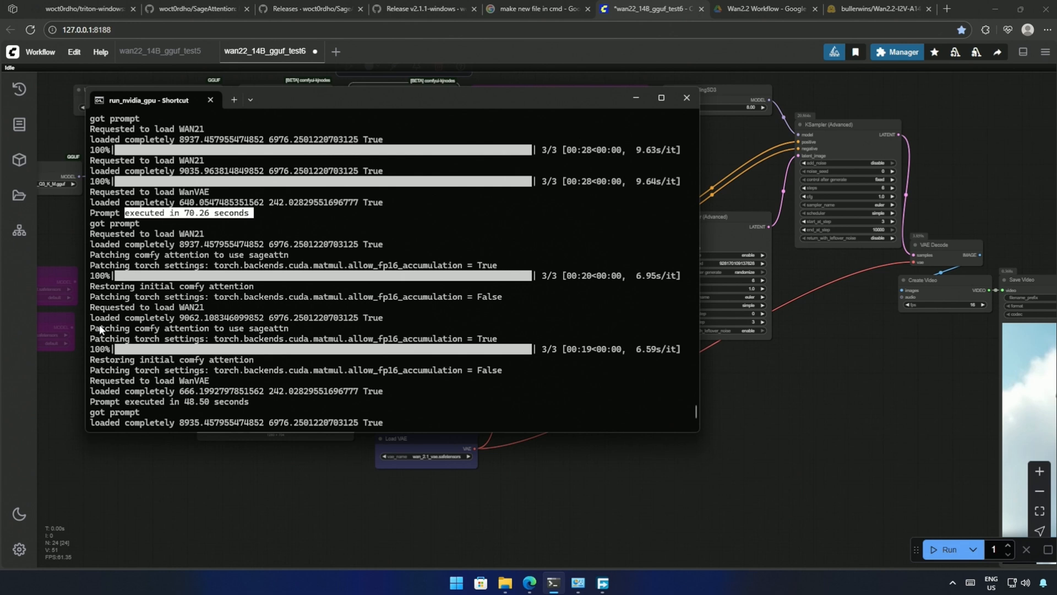
scroll("down", 3)
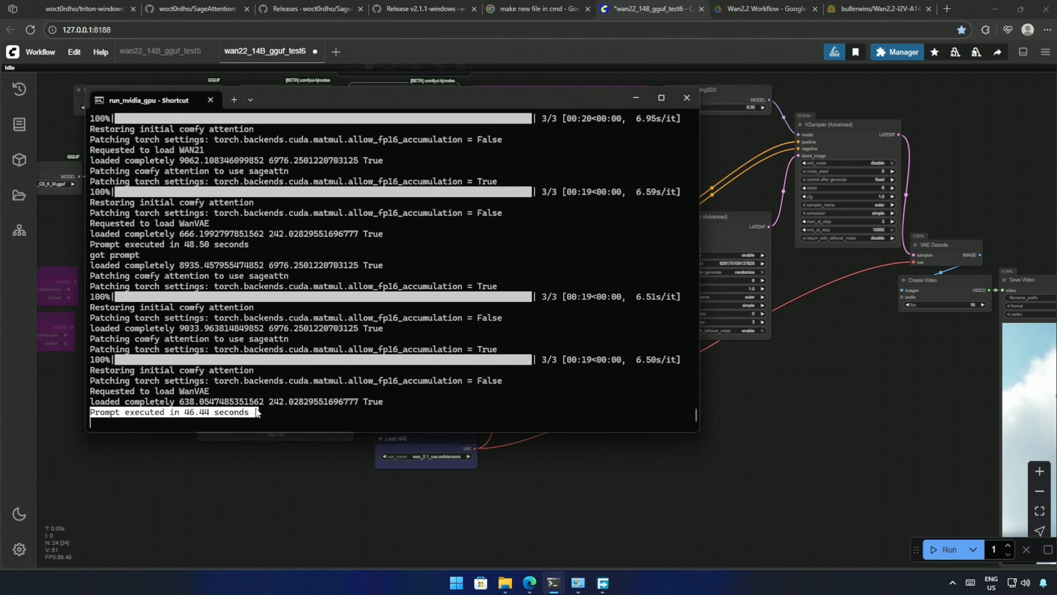
mouse_move(154, 449)
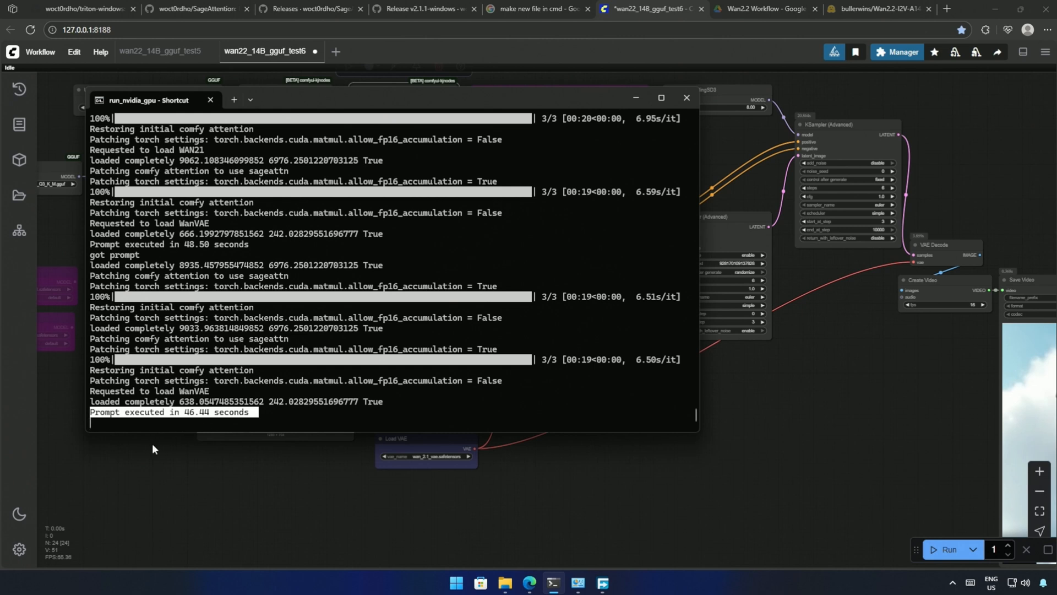
left_click(686, 97)
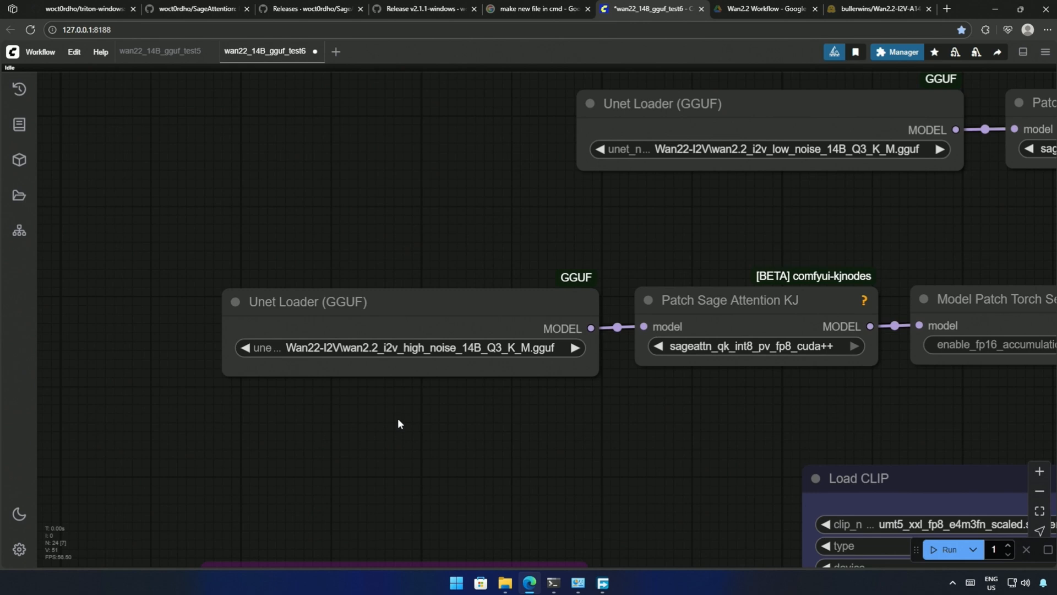
Step: Pan to the Patch Sage Attention KJ and Model Patch Torch Settings nodes
left_click_drag(397, 424, 271, 490)
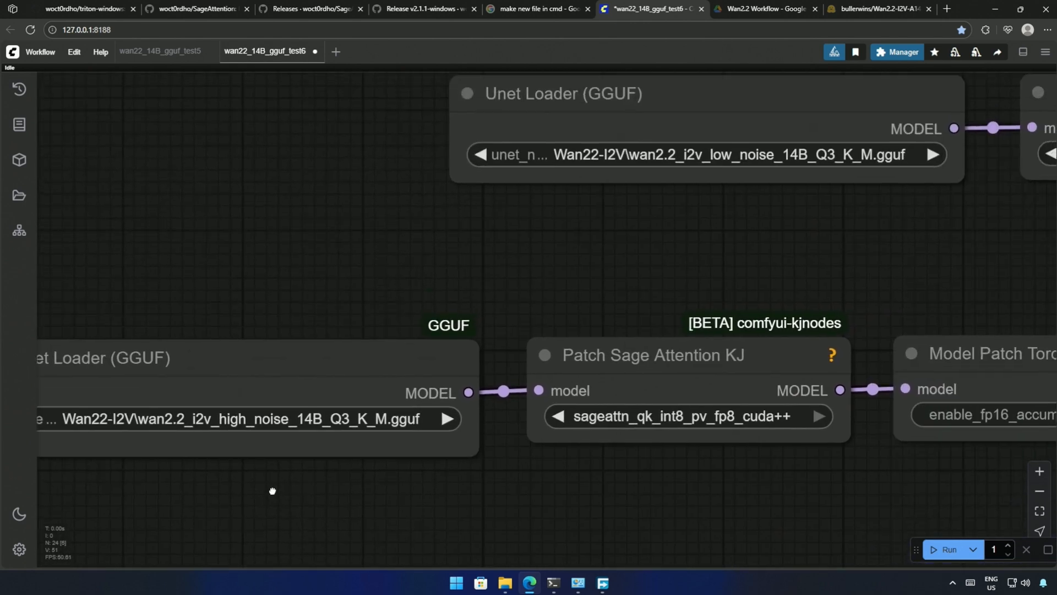
scroll("down", 3)
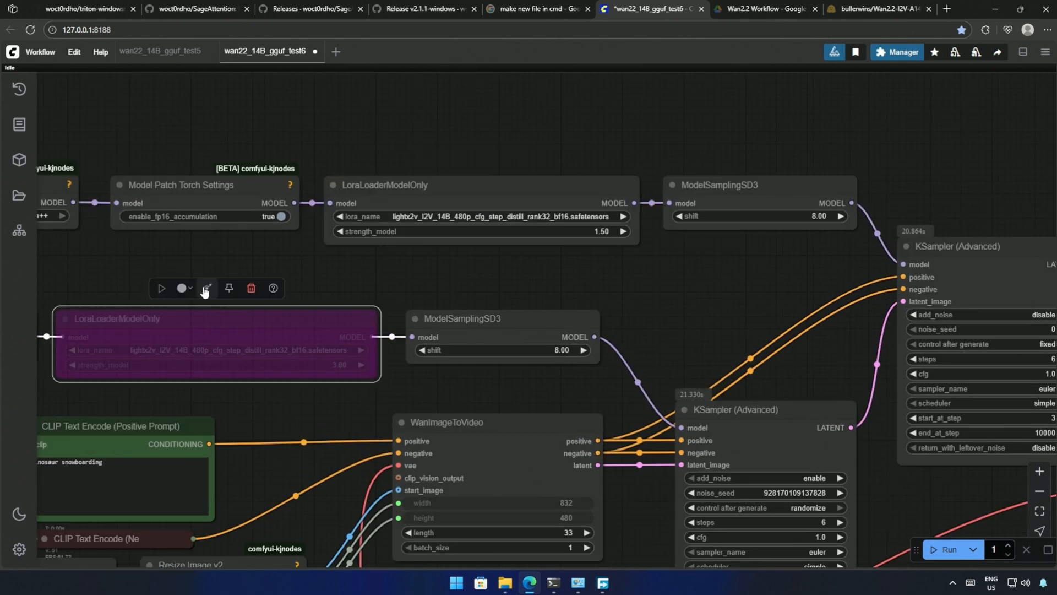
left_click(945, 550)
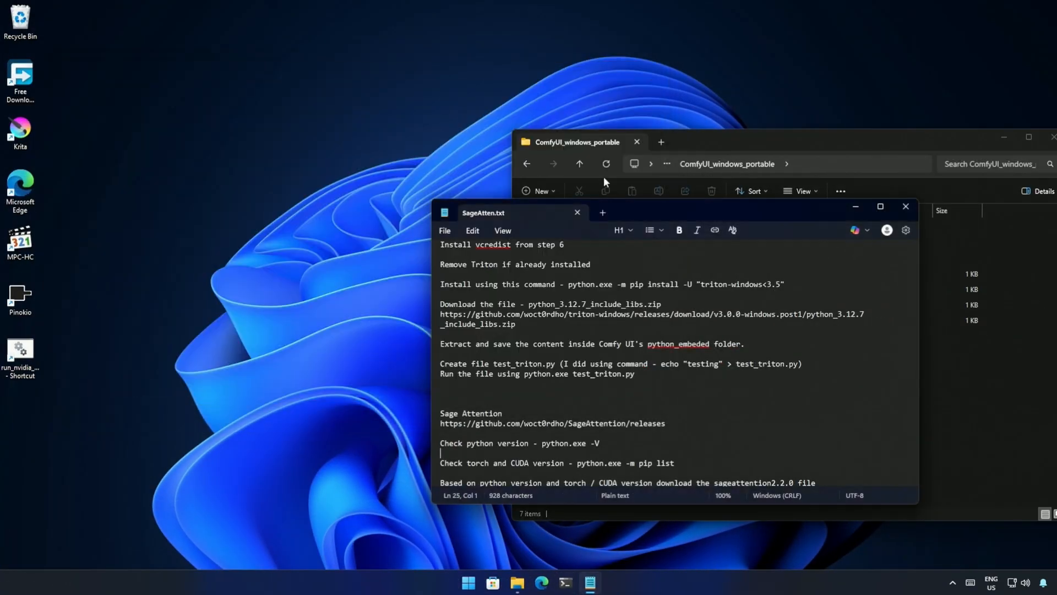
Step: Position the SageAtten.txt notes window left and show the install steps from the top
left_click_drag(483, 212, 268, 187)
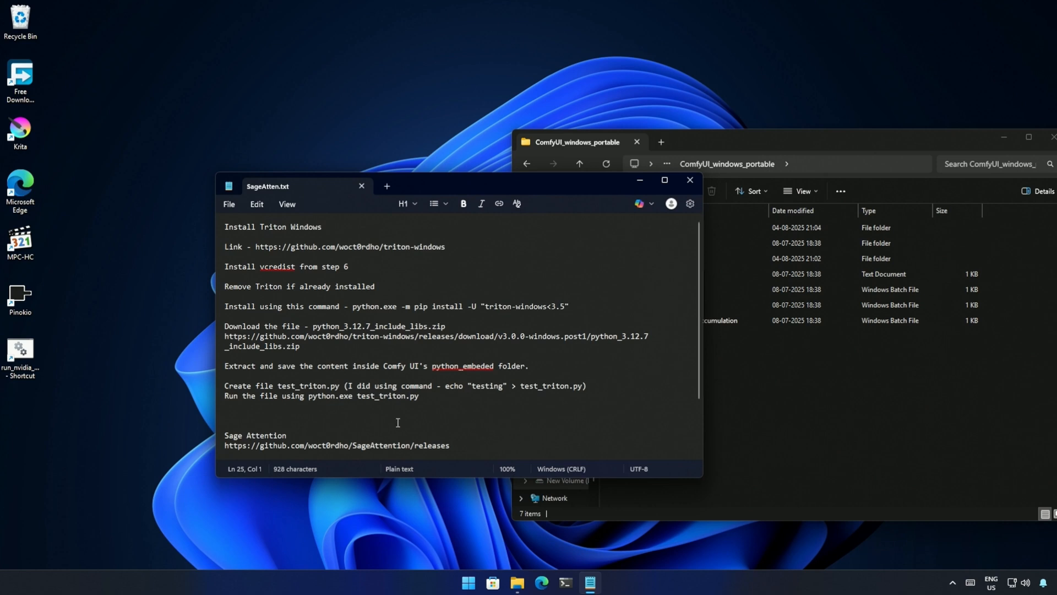
left_click_drag(225, 227, 418, 395)
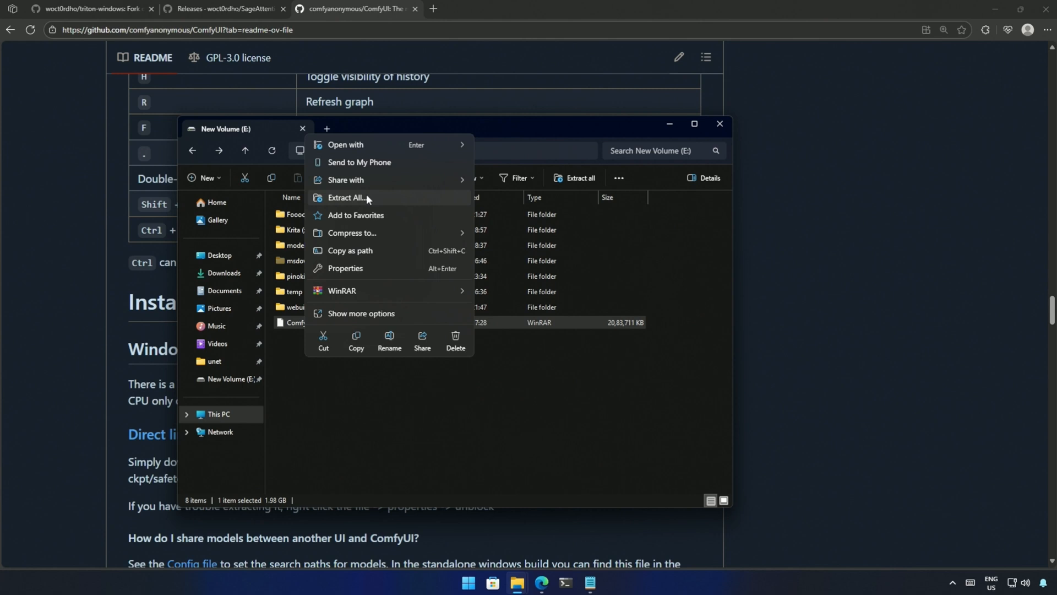
Step: Extract the ComfyUI portable zip on E: into the ComfyUI_windows_portable_nvidia folder
left_click(345, 197)
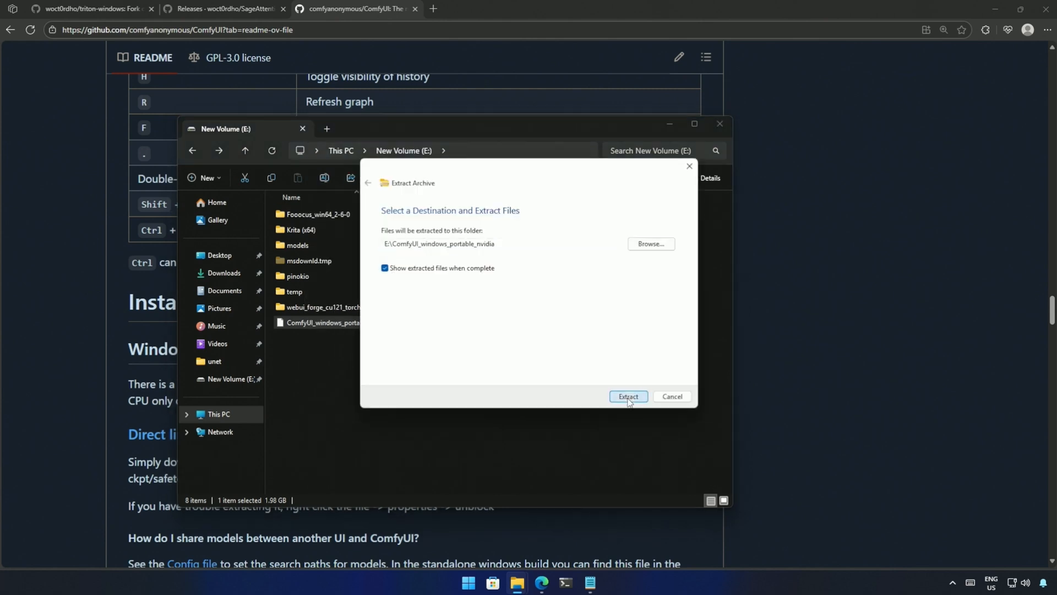
left_click(628, 396)
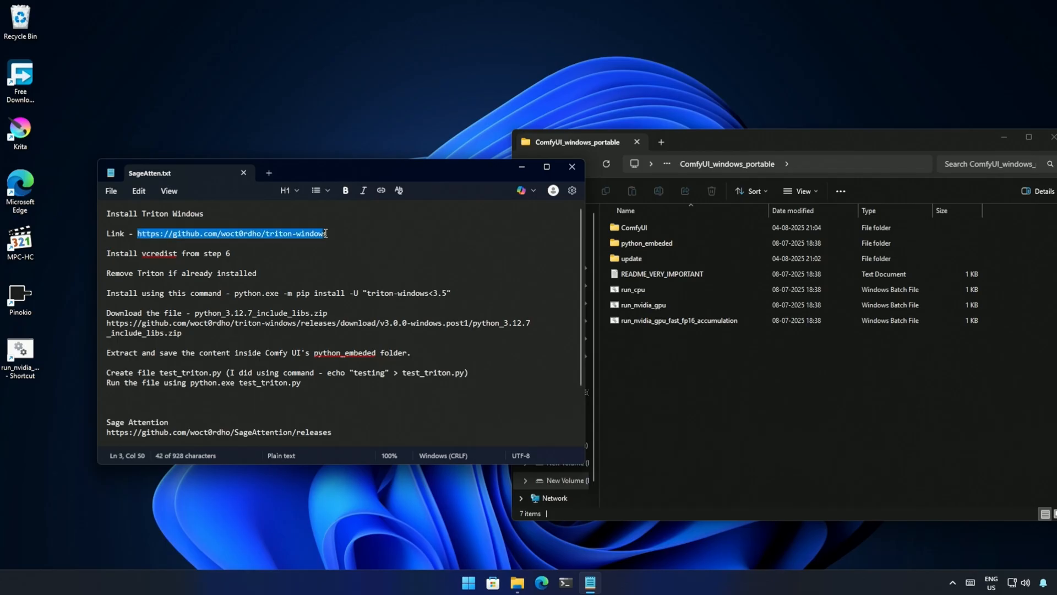
Step: Open the triton-windows GitHub README and download vc_redist.x64.exe from step 6
left_click(230, 234)
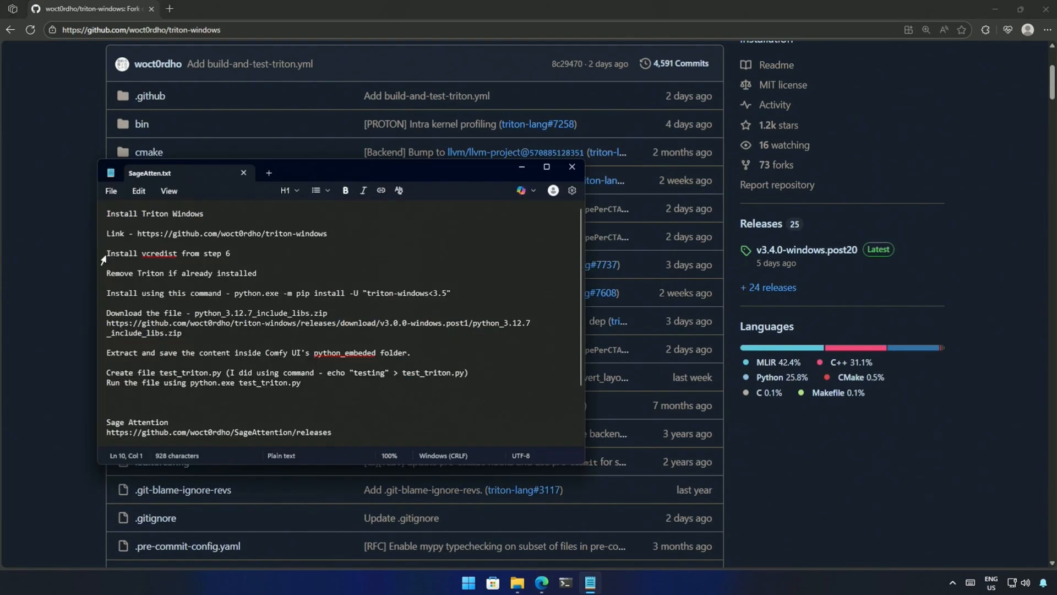
left_click_drag(105, 253, 200, 253)
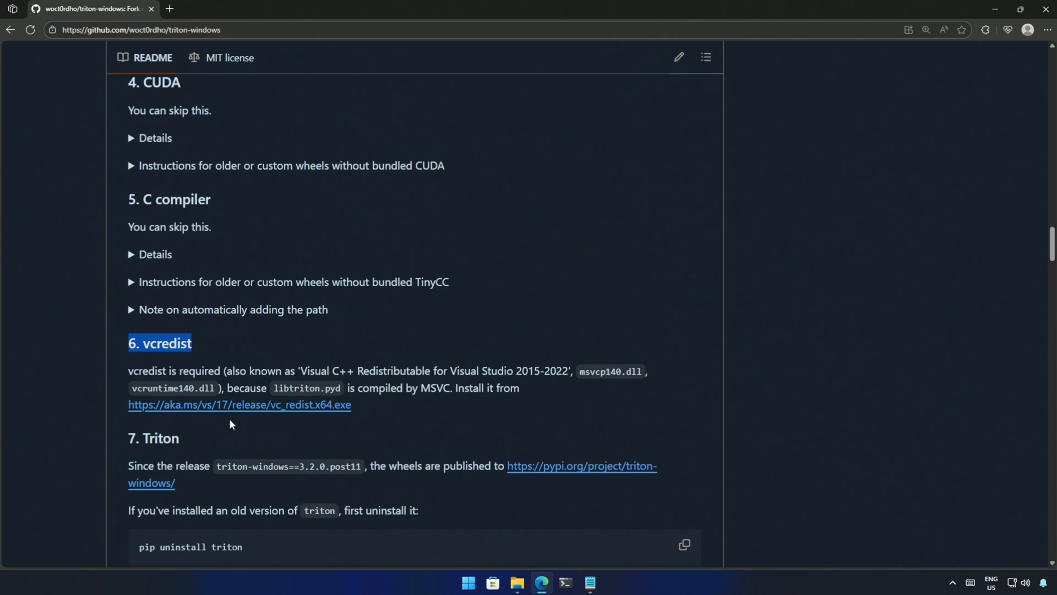
left_click(239, 405)
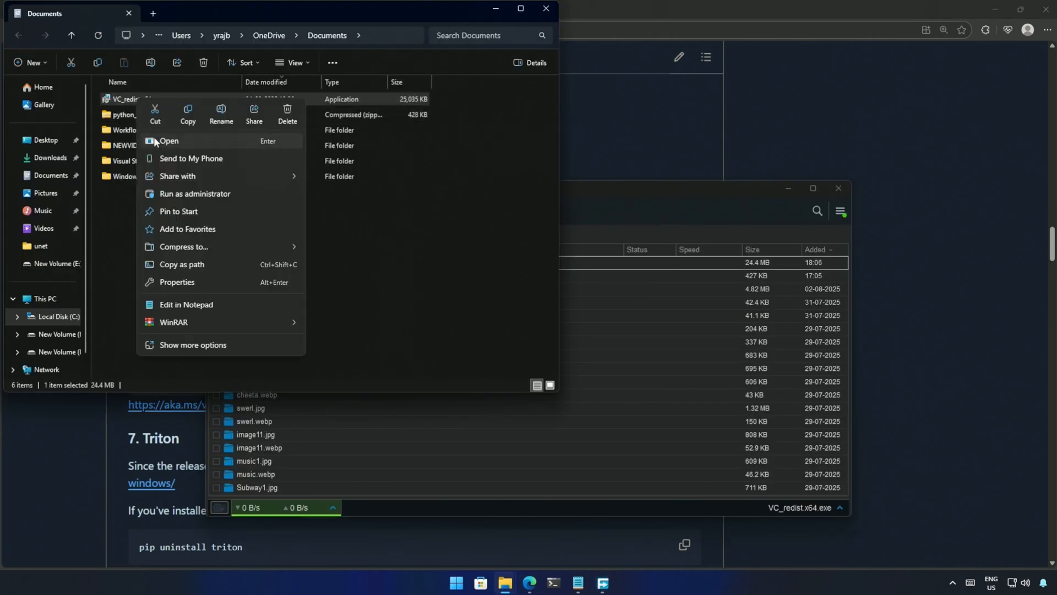
Step: Run VC_redist.x64 from Documents and close setup, the redistributable already installed
left_click(170, 140)
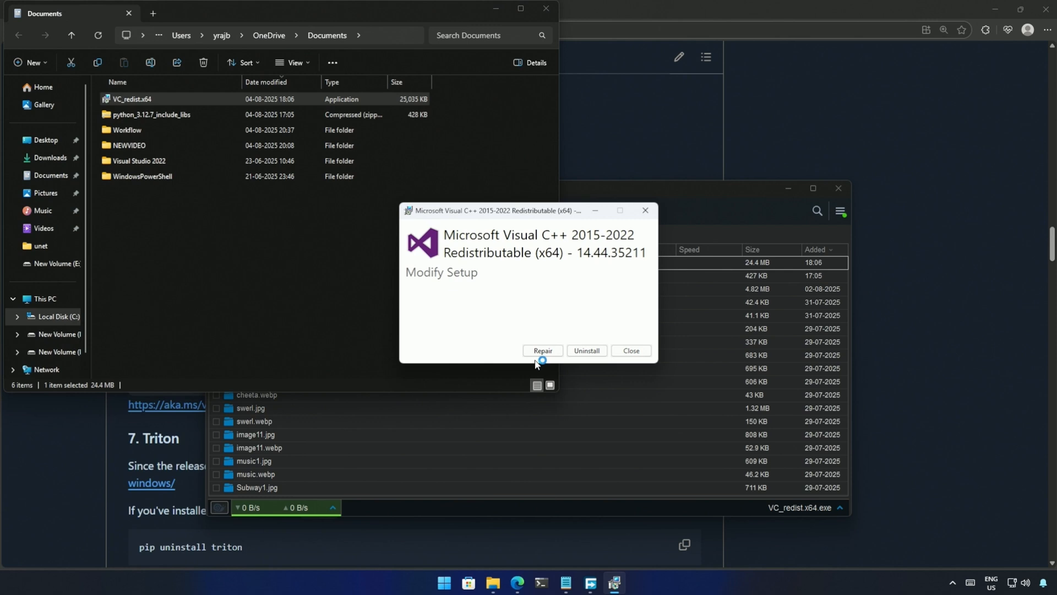
left_click(543, 350)
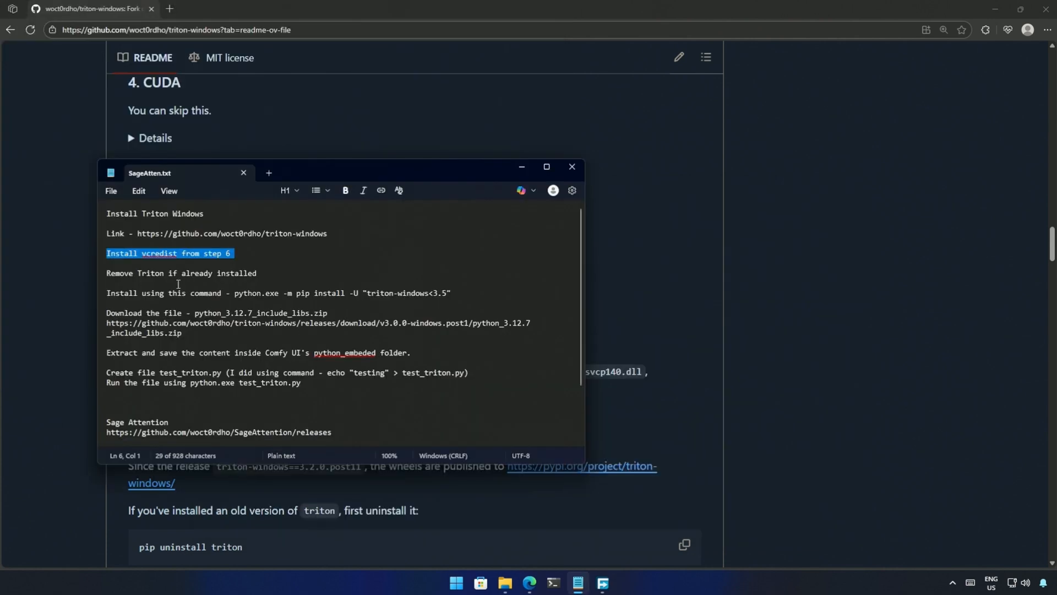
Step: Mark the remove-Triton step in the notes and open python_embeded in the ComfyUI portable folder
double_click(119, 273)
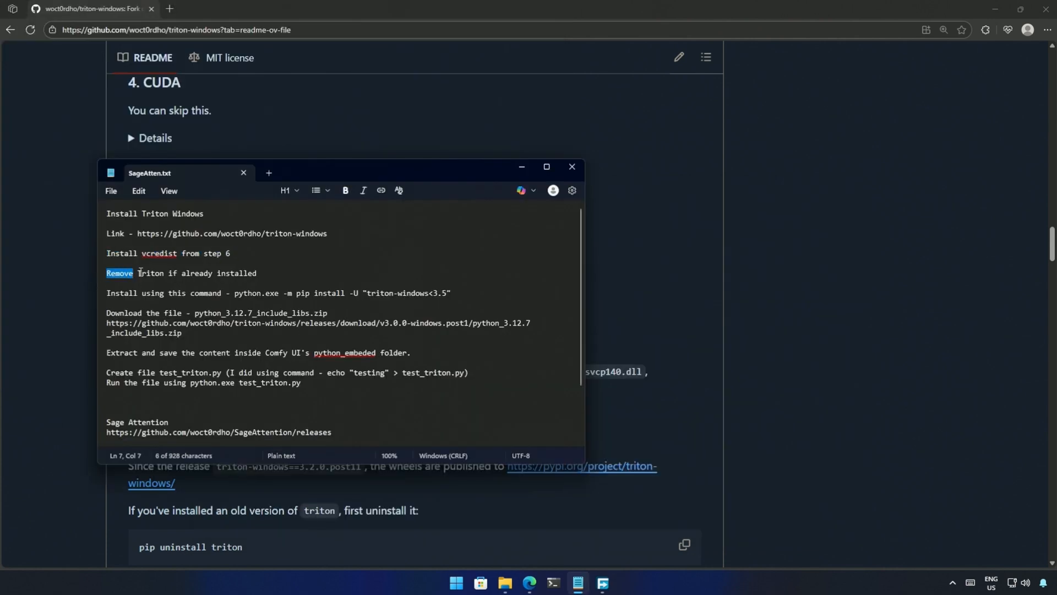
left_click(572, 166)
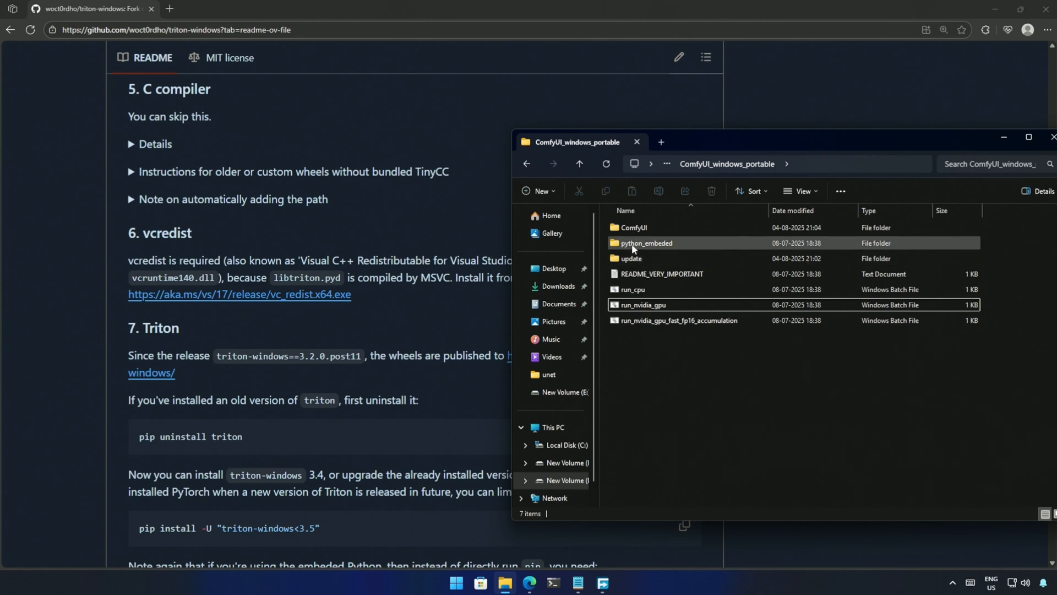
mouse_move(645, 248)
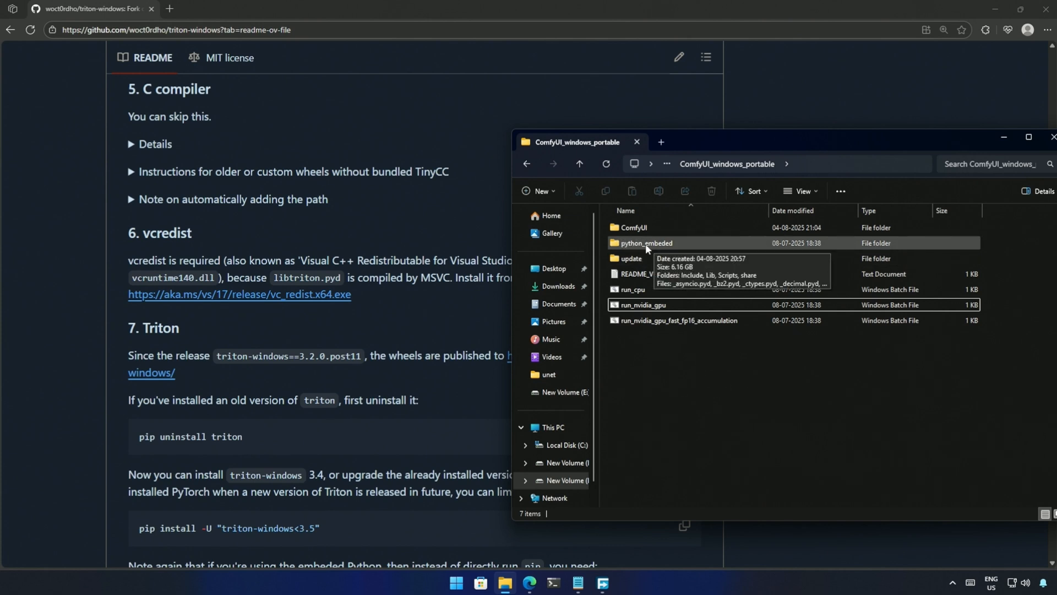
double_click(646, 243)
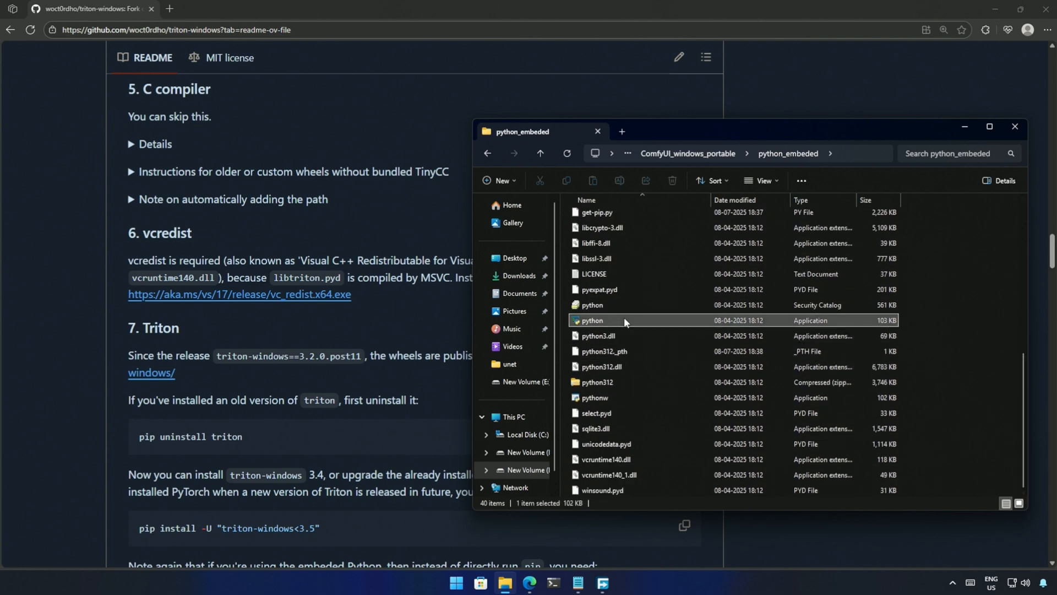
mouse_move(824, 325)
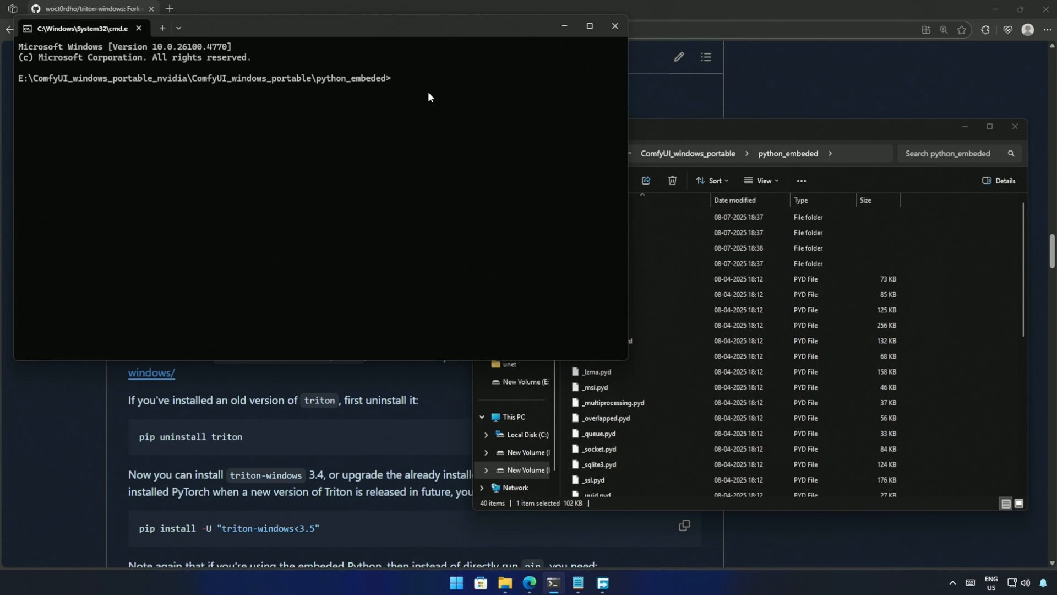
Step: Check python.exe -V and run pip uninstall triton, which reports Triton not installed
type("python.exe")
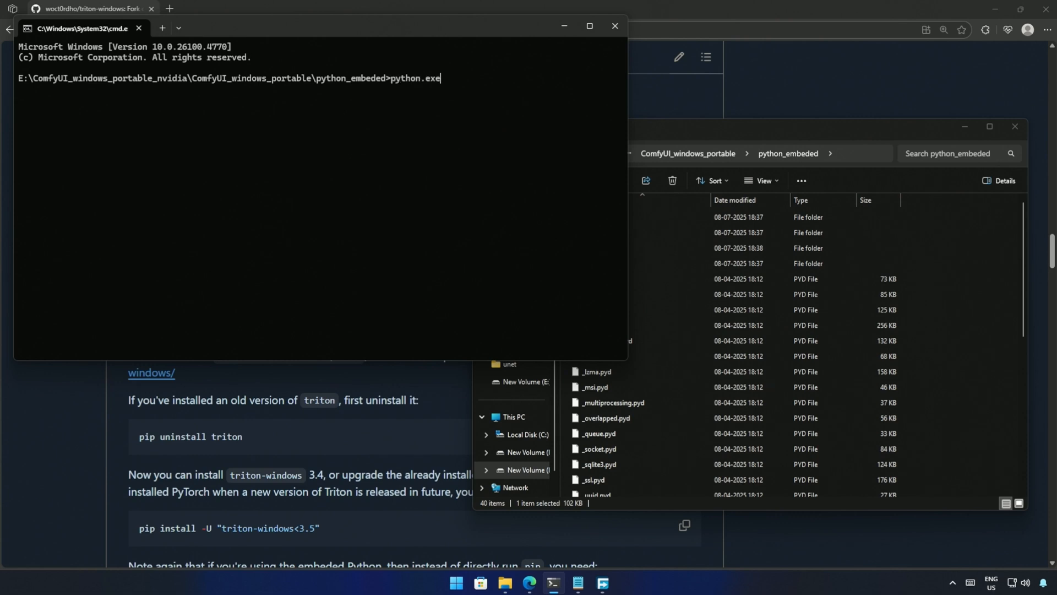
type("-V")
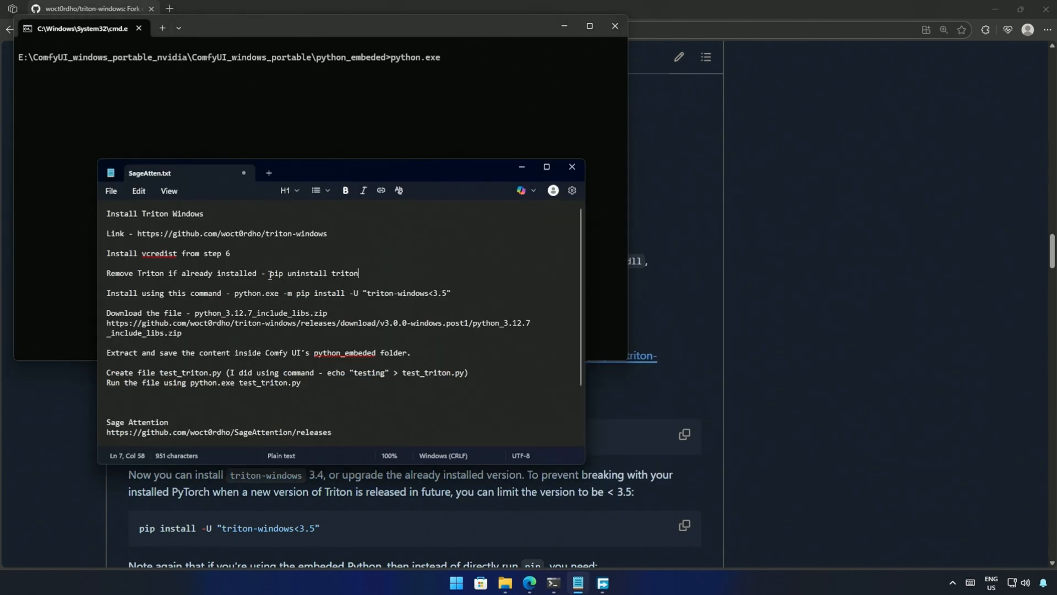
type("-m pip uninstall triton")
type("ython.exe -m p")
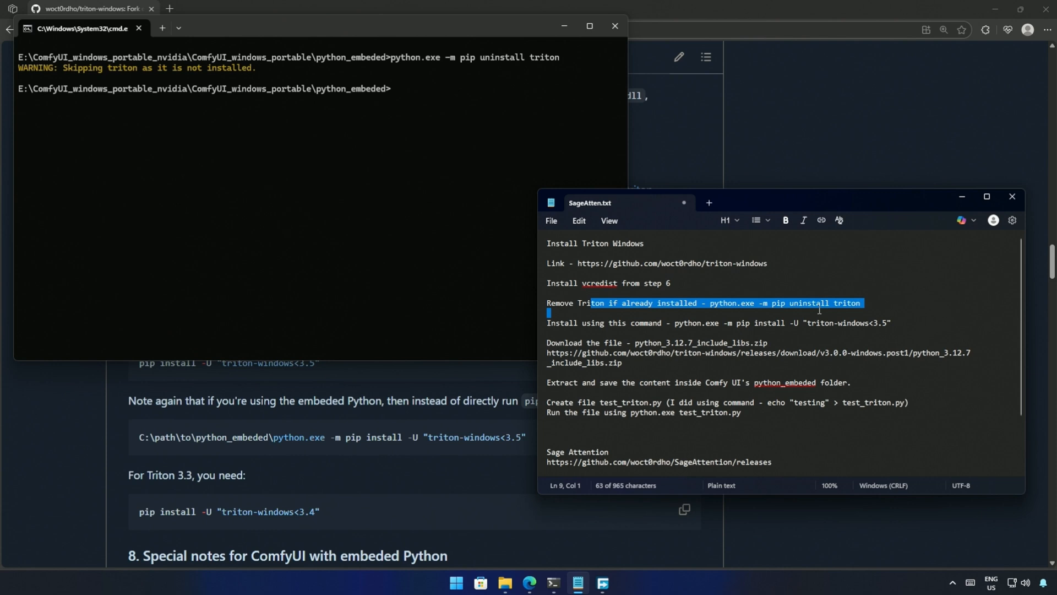
double_click(646, 323)
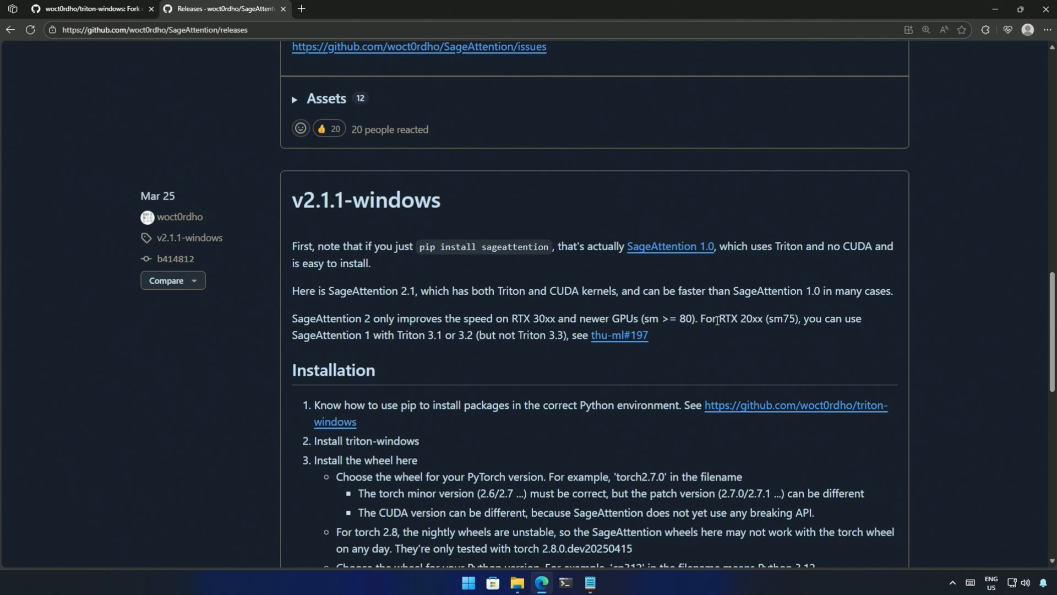
Step: Bring up the README's section 8 special notes for ComfyUI with embedded Python
left_click_drag(719, 318, 647, 335)
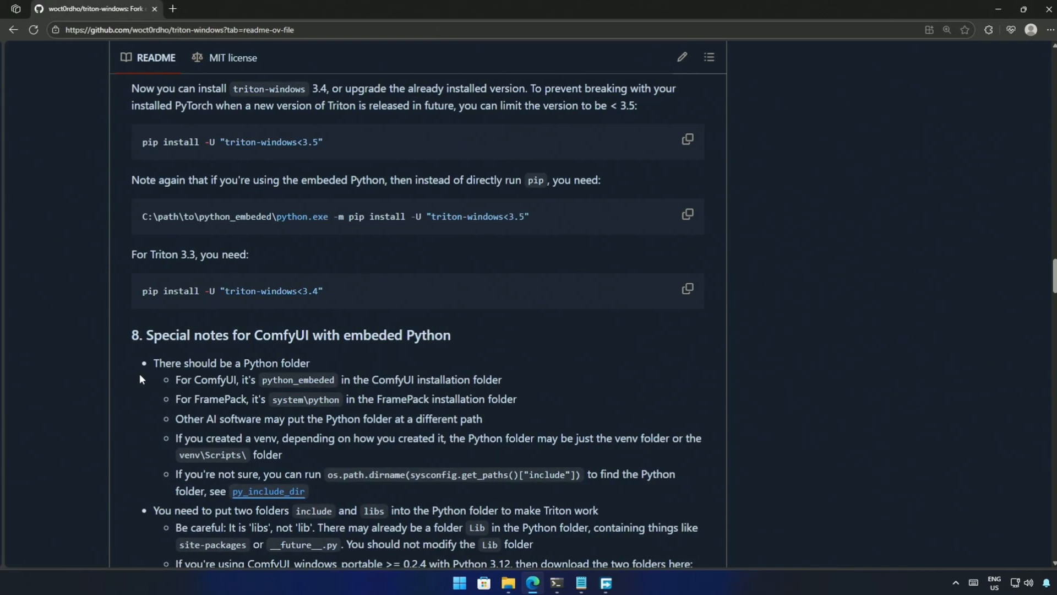
scroll("down", 3)
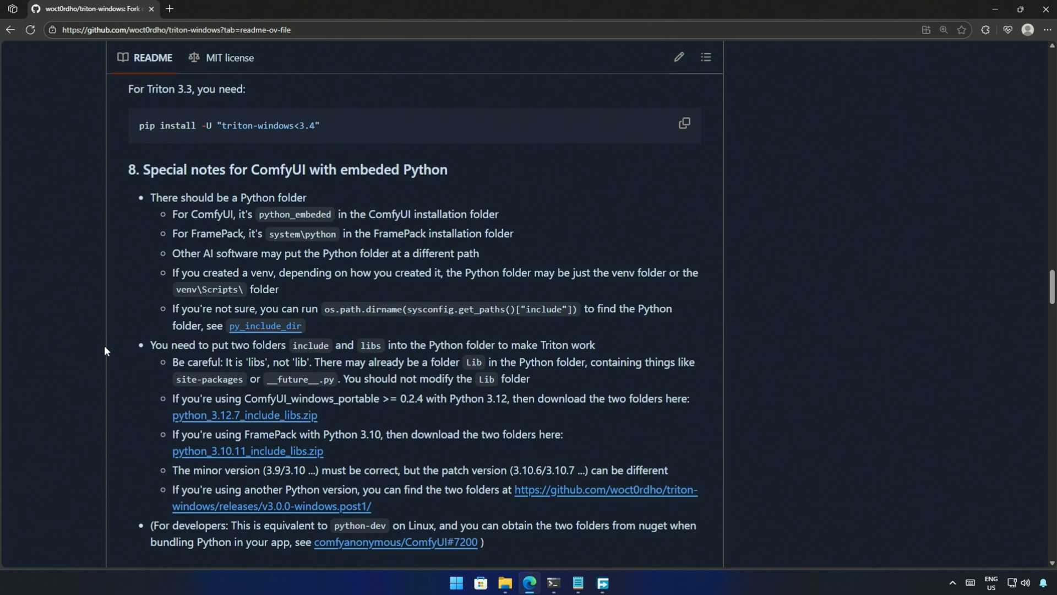
left_click_drag(150, 345, 365, 433)
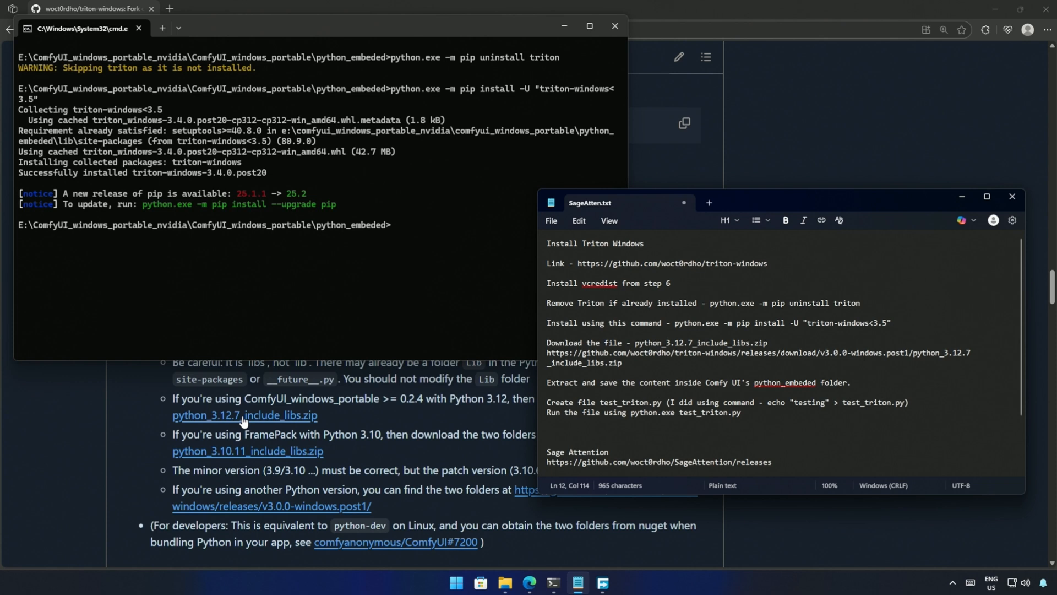
Step: Install triton-windows<3.5 into the embedded Python with pip install -U
left_click_drag(546, 352, 622, 363)
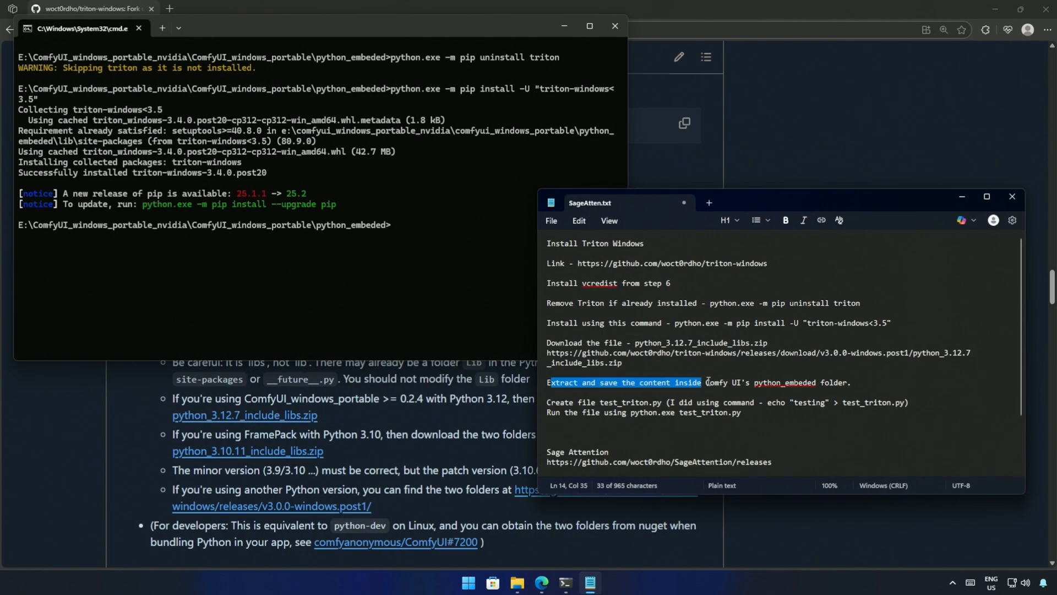
left_click_drag(701, 382, 843, 382)
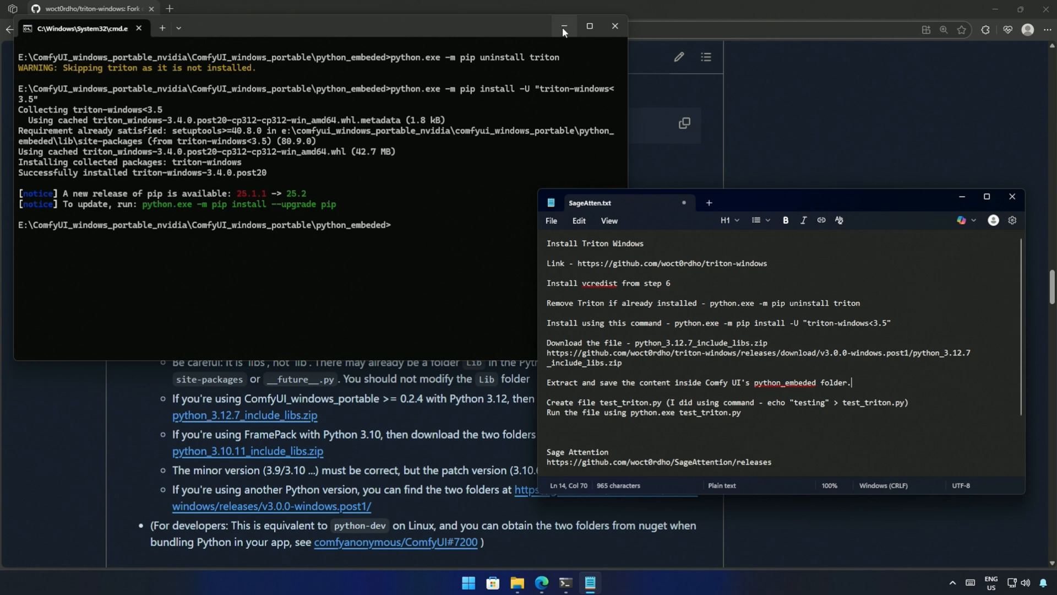
right_click(444, 138)
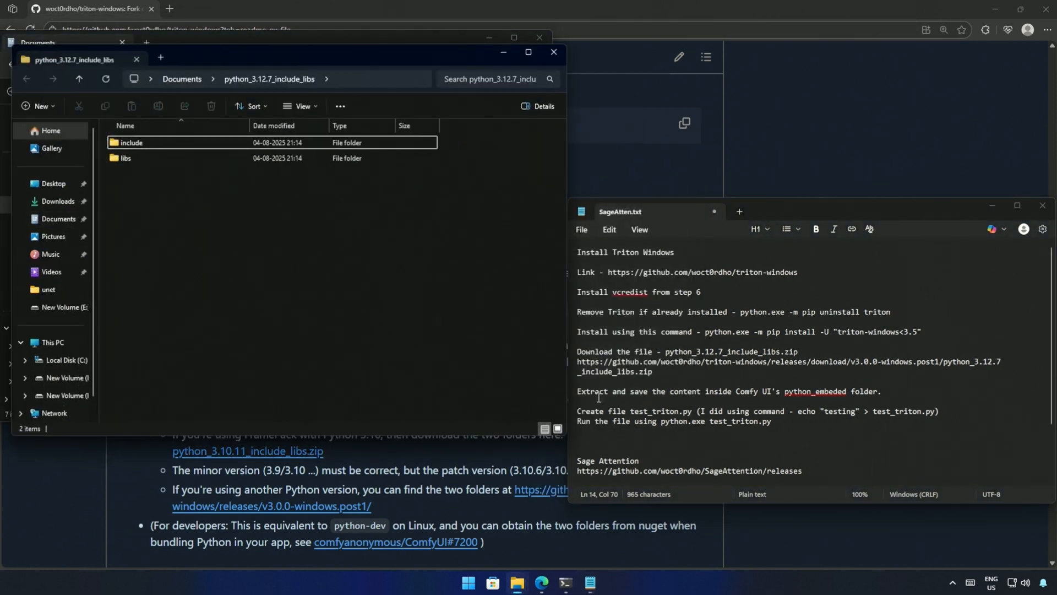
Step: Open python_3.12.7_include_libs in File Explorer with a second tab for ComfyUI_windows_portable
left_click(127, 158)
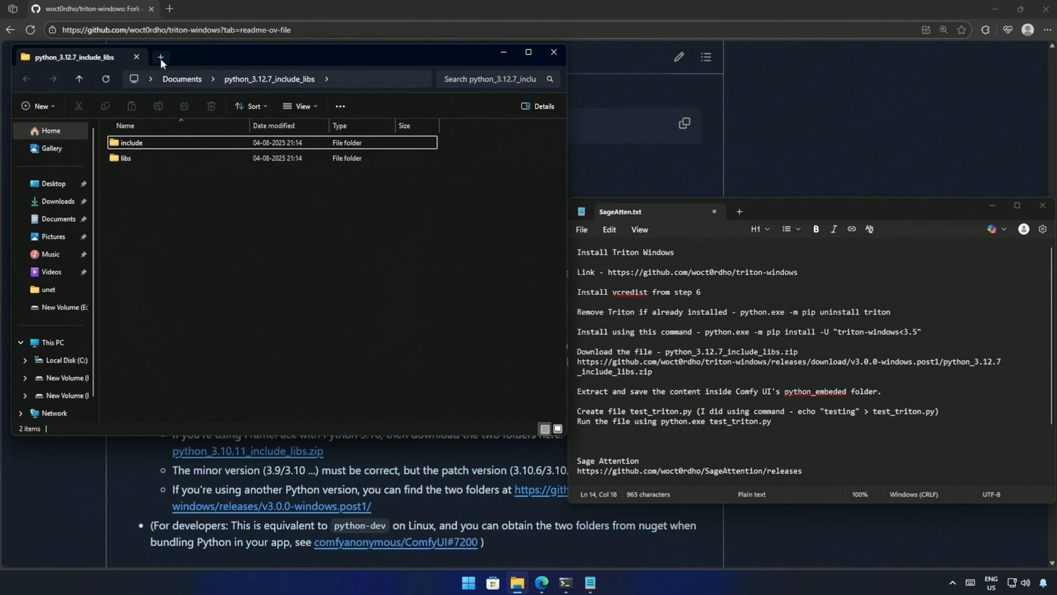
left_click(160, 57)
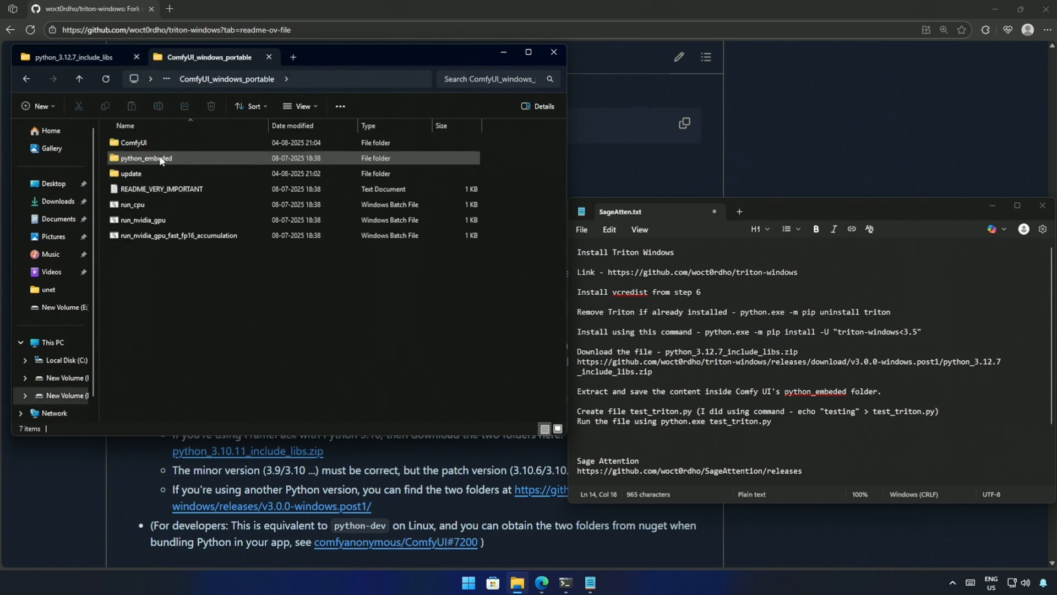
Step: Create an OldFiles folder in python_3.12.7_include_libs and select include and libs
double_click(146, 158)
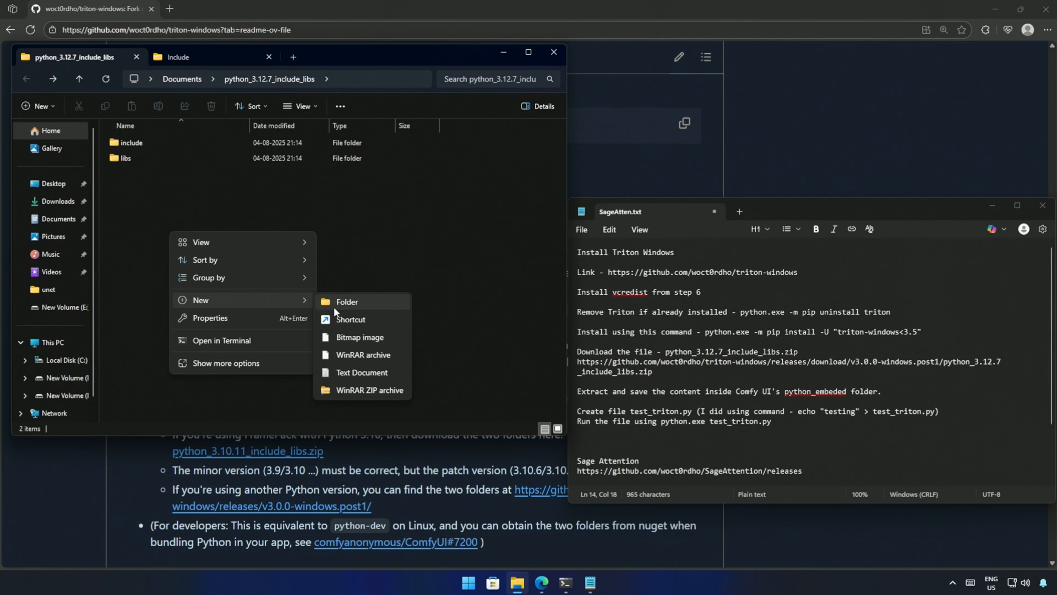
left_click(347, 301)
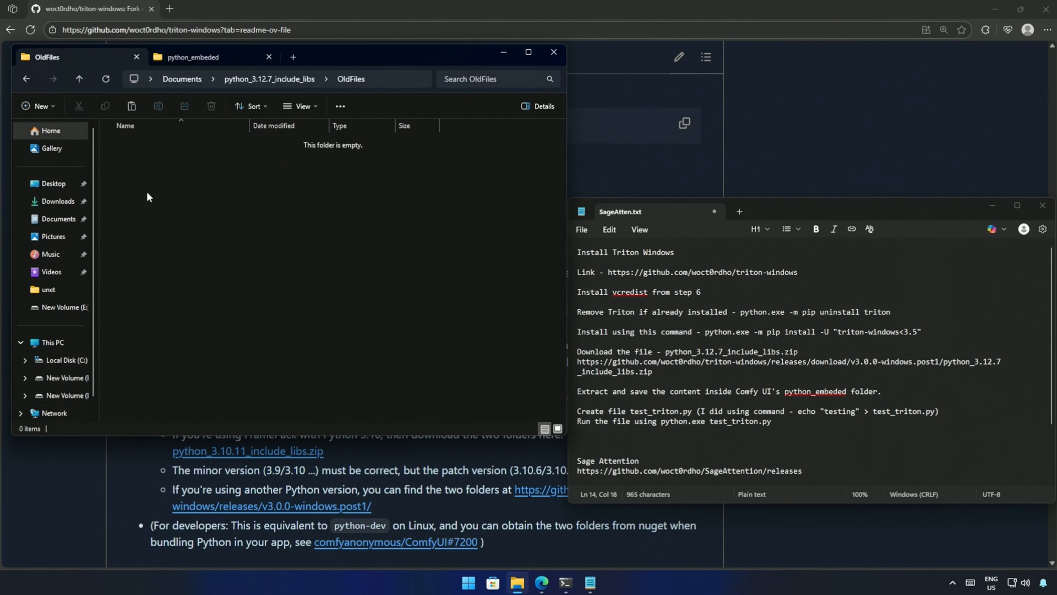
left_click(269, 79)
type(" -")
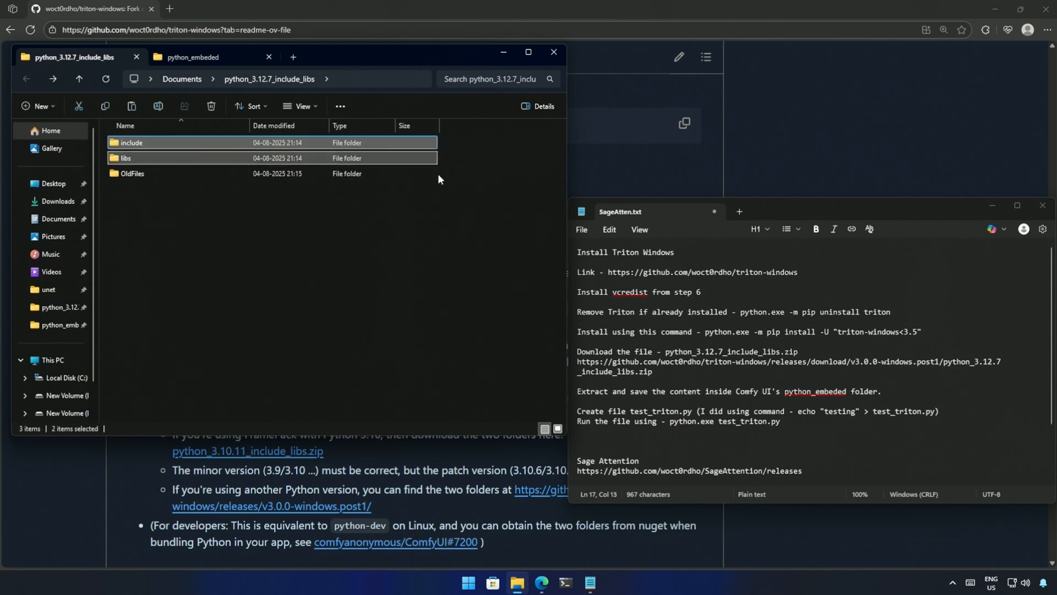
left_click(194, 57)
type("Test if it is installed correctly")
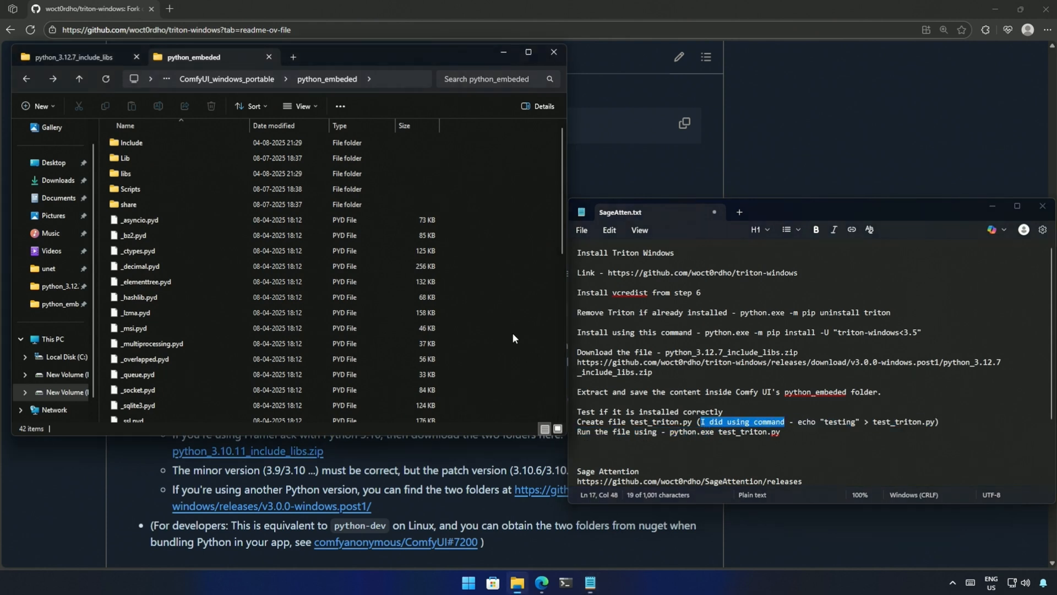
Step: Start a command prompt in python_embeded and edit test_triton.py in Notepad with the README Triton test code
right_click(514, 338)
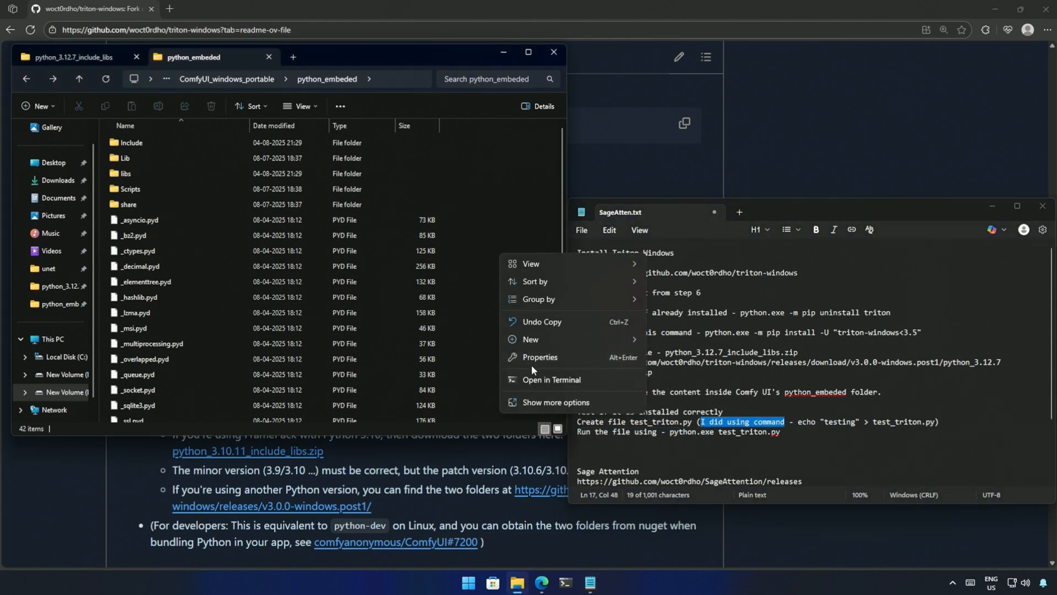
left_click(530, 339)
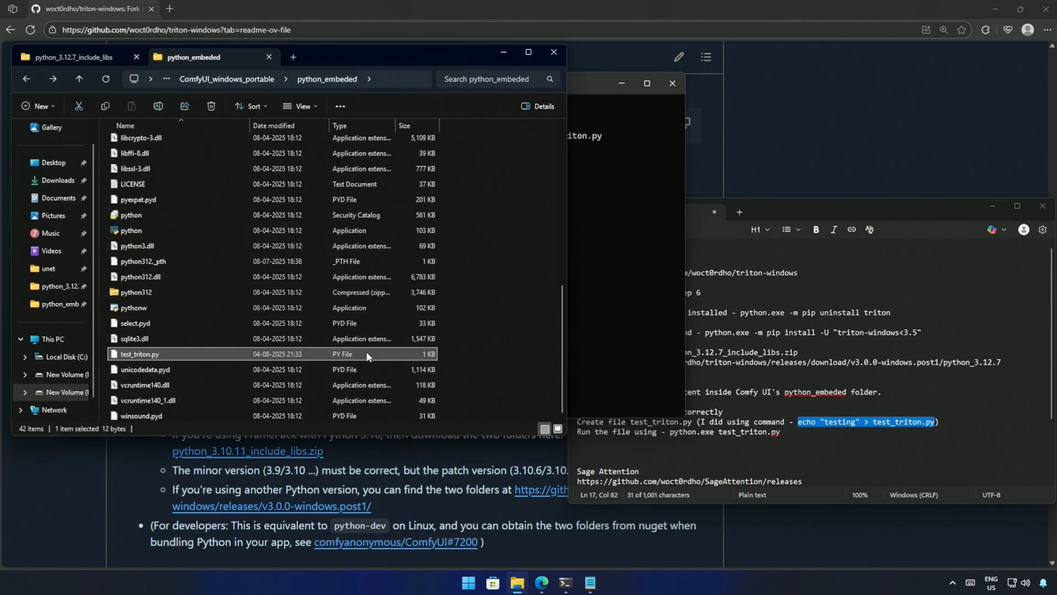
right_click(140, 354)
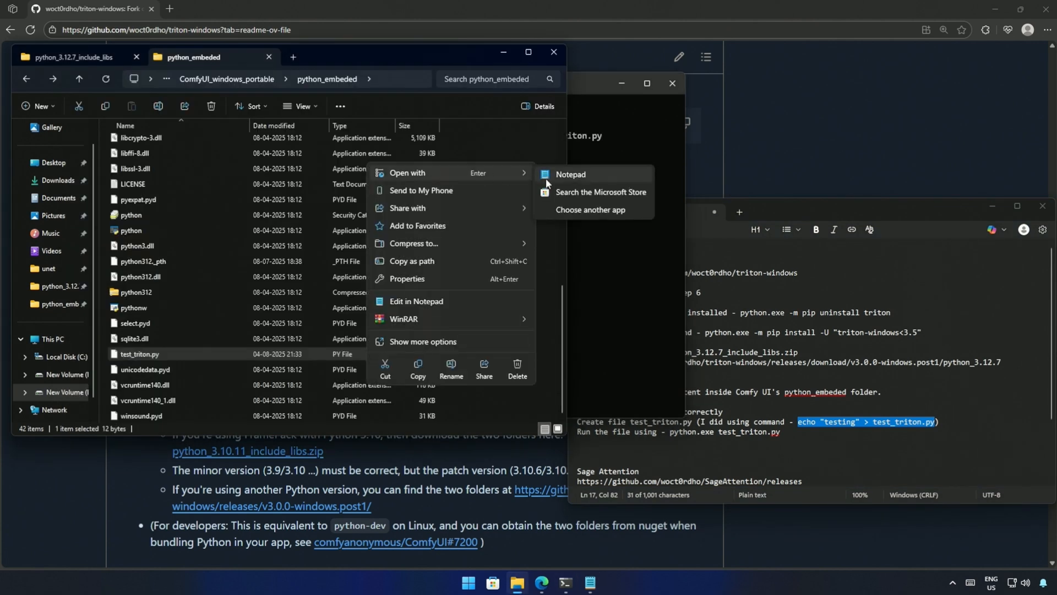
left_click(571, 174)
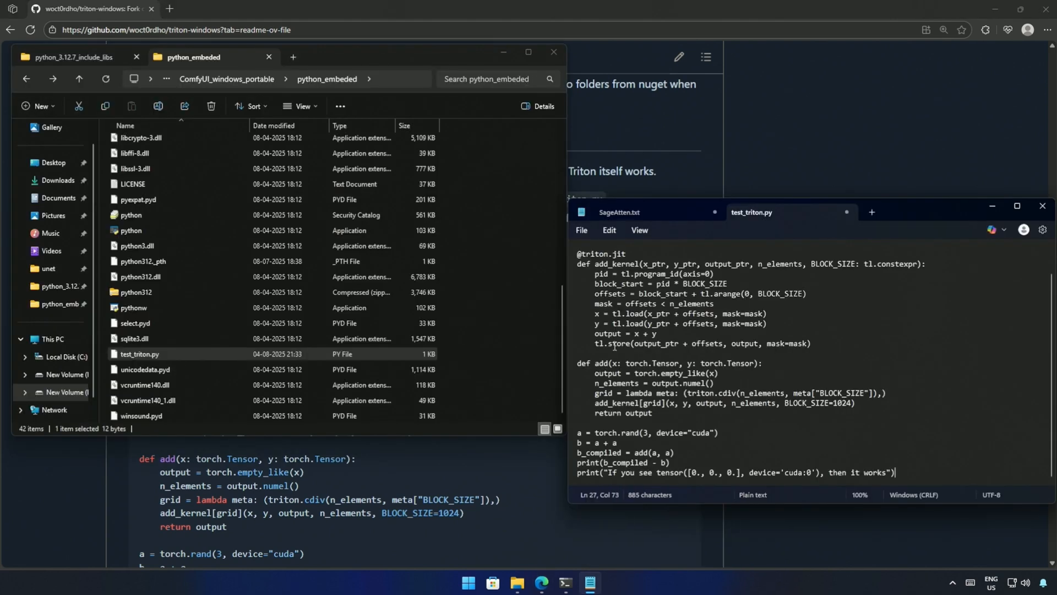
left_click(582, 230)
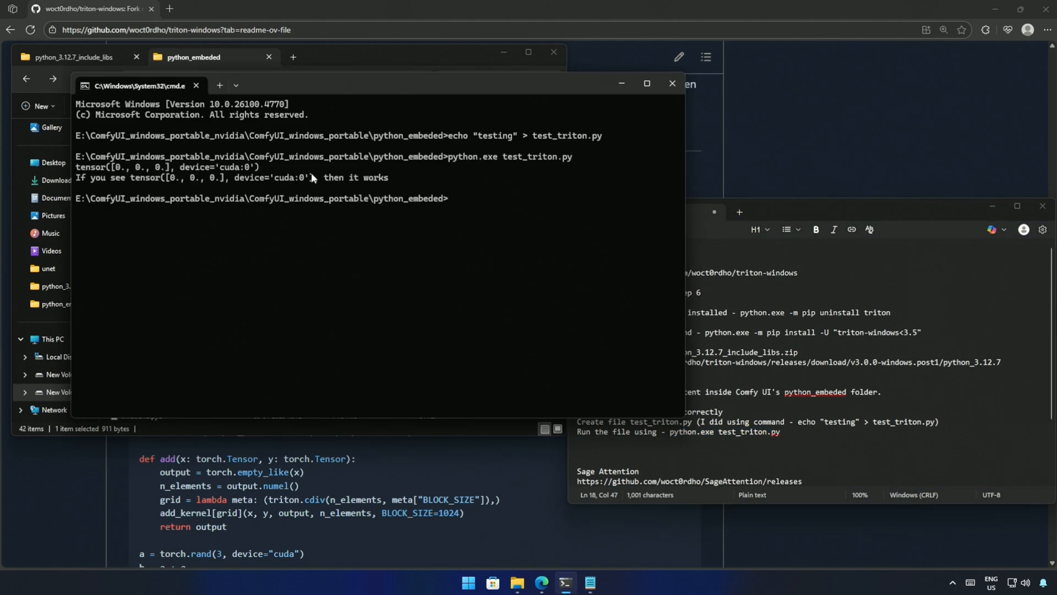
mouse_move(308, 178)
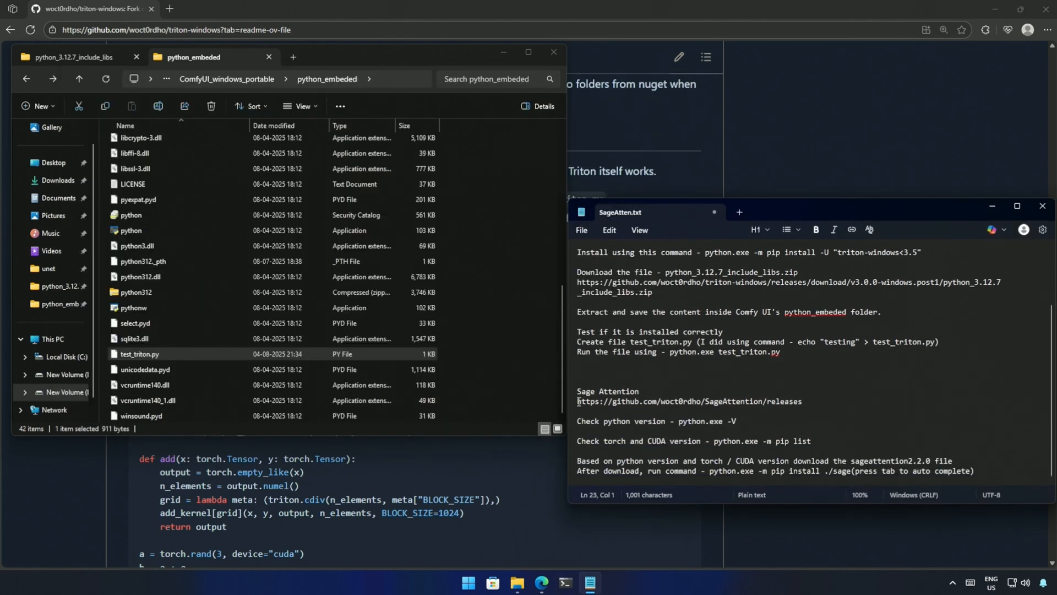
Step: Go to github.com/woct0rdho/SageAttention/releases and scroll to the v2.2.0-windows.post1 wheel assets
left_click_drag(578, 401, 802, 401)
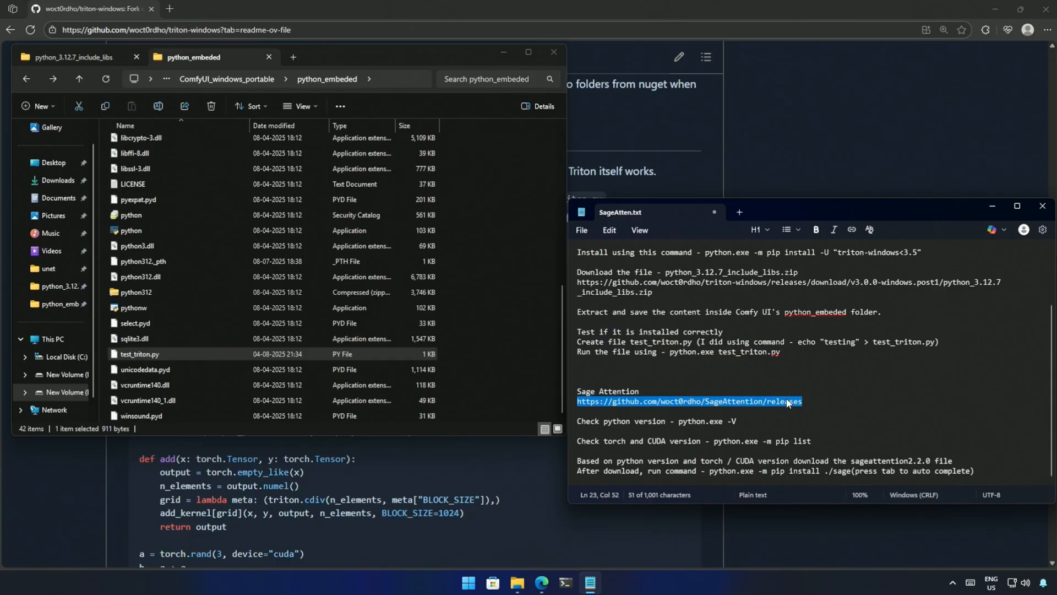
left_click(690, 402)
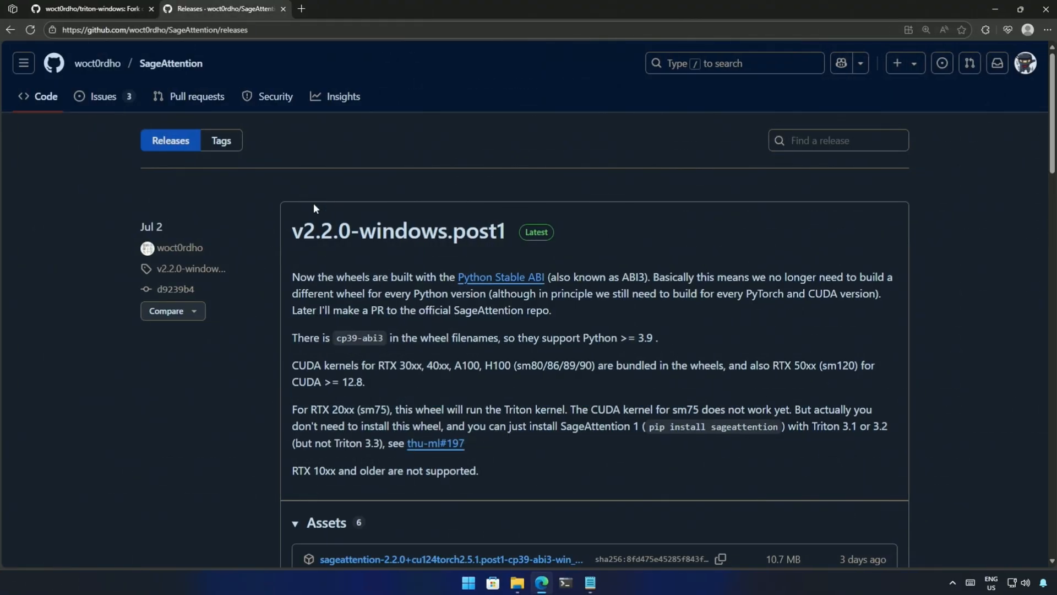
scroll("down", 3)
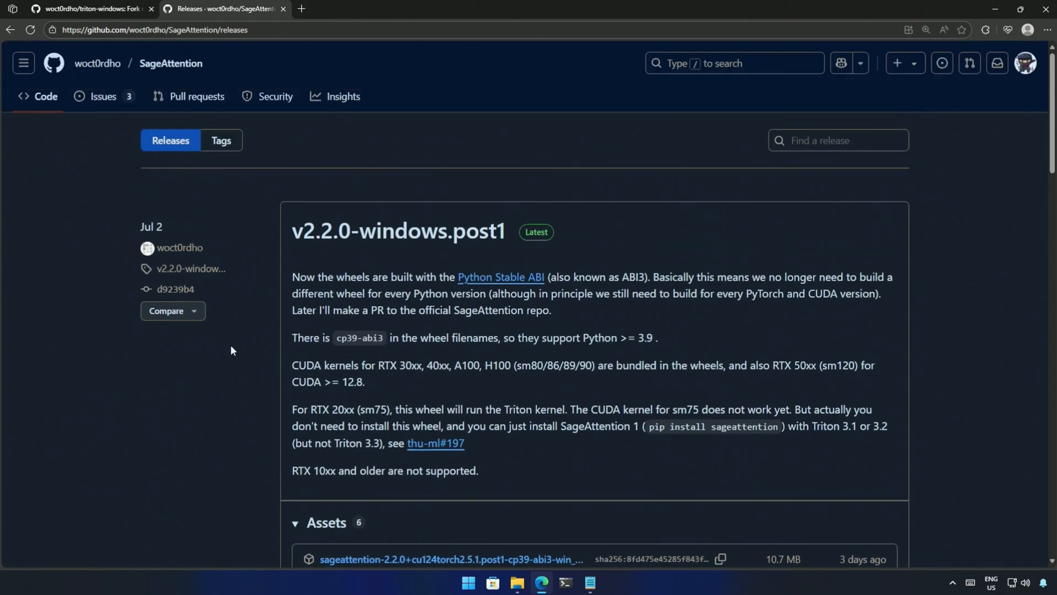
scroll("down", 3)
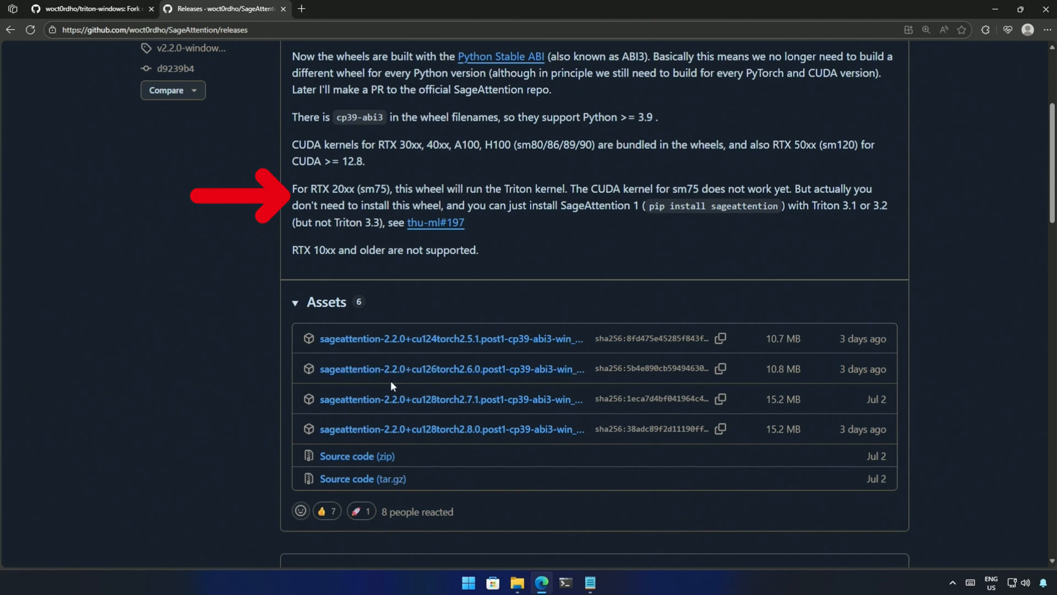
mouse_move(258, 357)
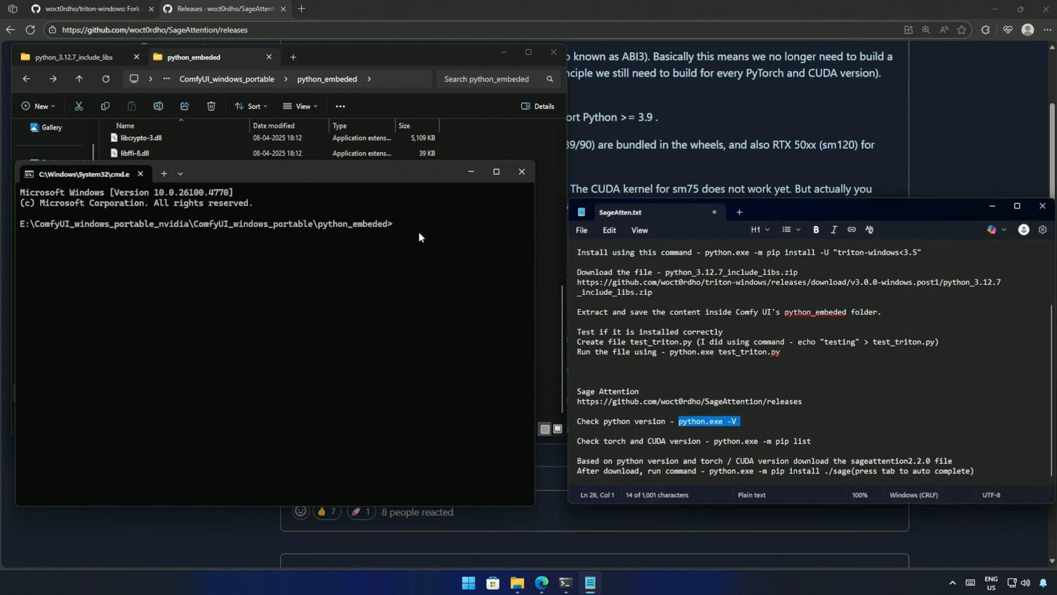
Step: Run python.exe -V (reports 3.12.10) and python.exe -m pip list in python_embeded
type("python.exe -V")
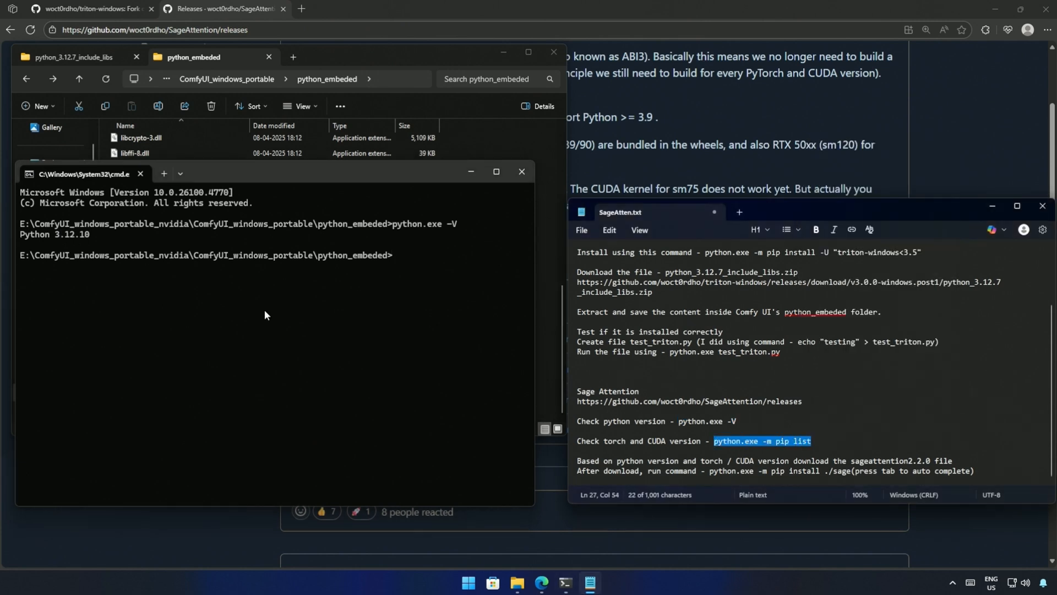
type("python.exe -m pip list")
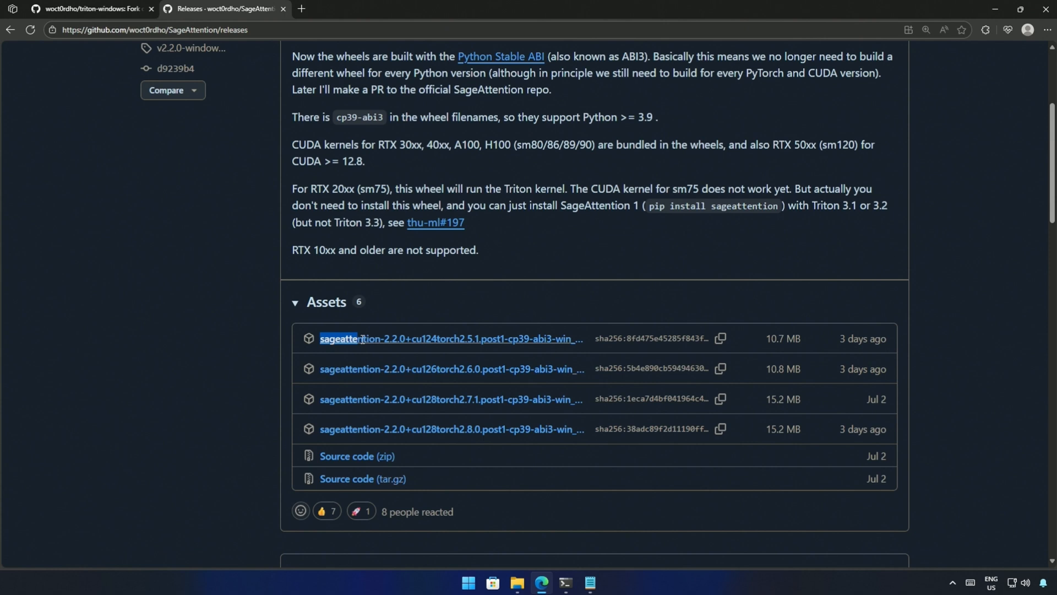
Step: Match the sageattention-2.2.0 wheels against the installed torch 2.7.1+cu128 to choose the cu128torch2.7.1 wheel
key("Ctrl+f")
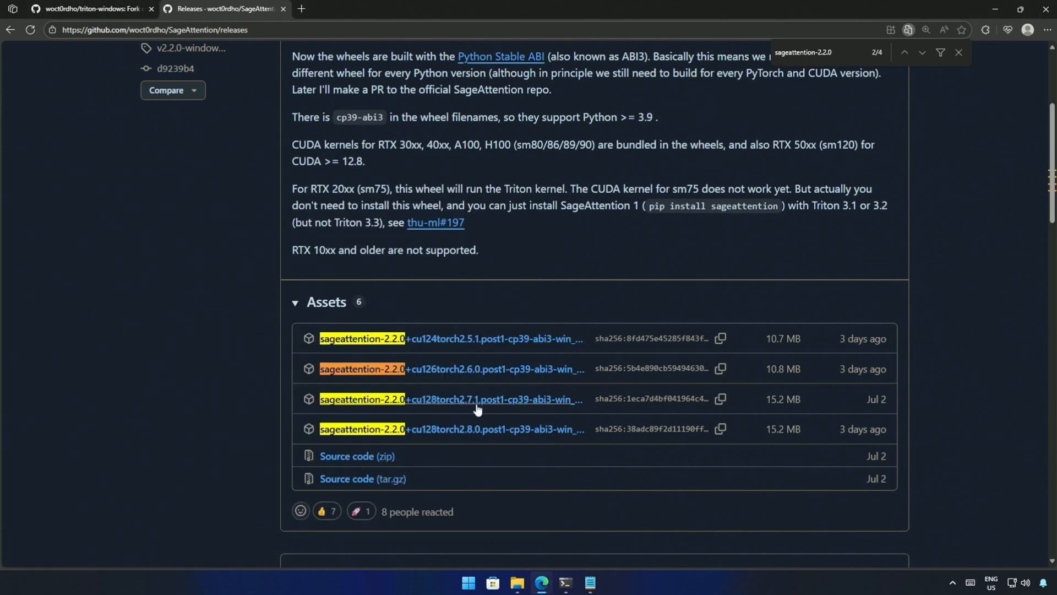
left_click(567, 582)
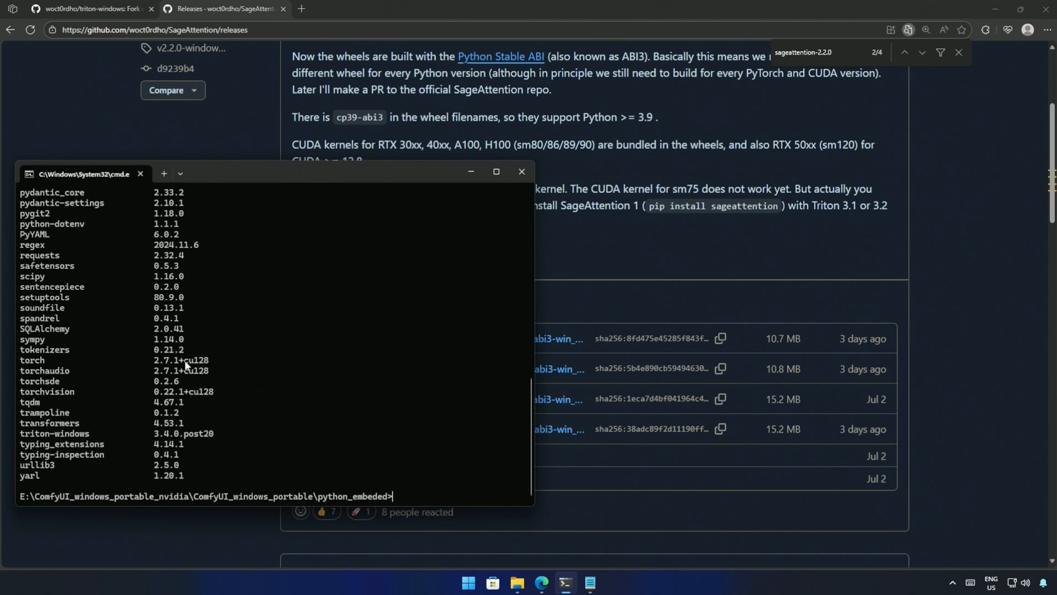
double_click(196, 360)
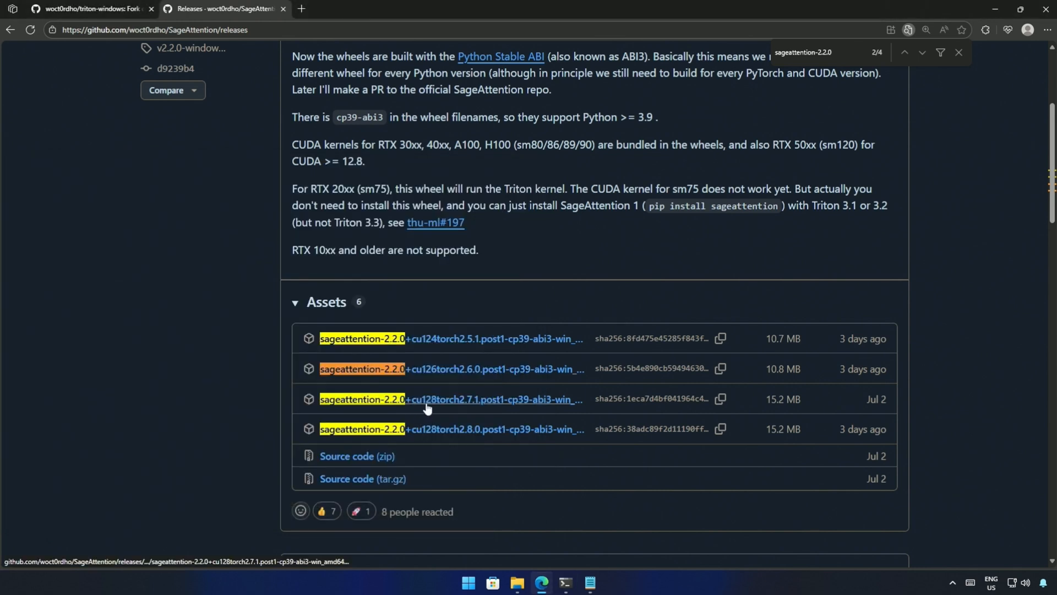
mouse_move(520, 405)
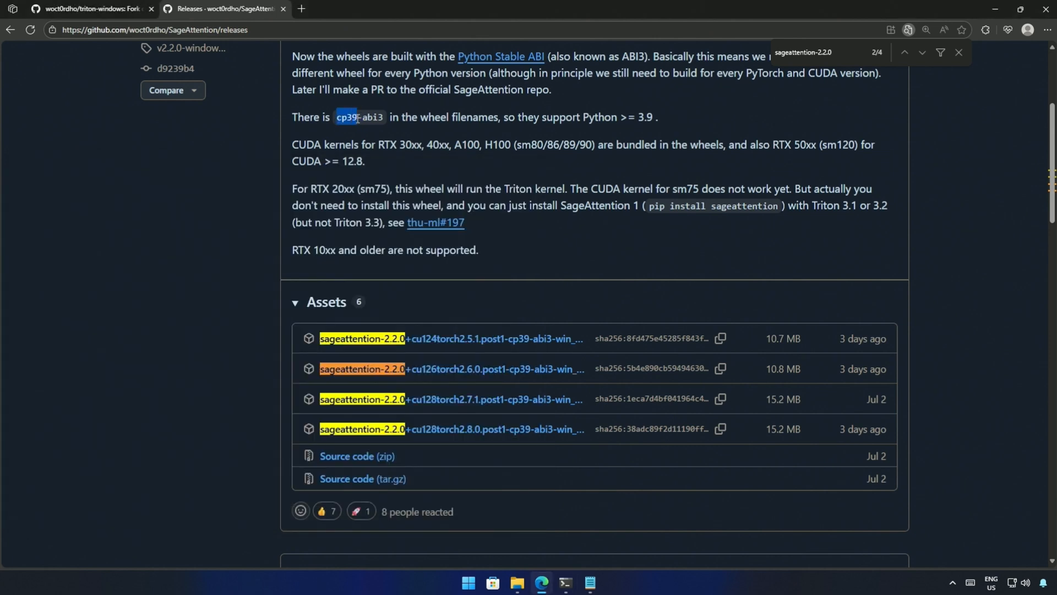
left_click_drag(502, 117, 634, 116)
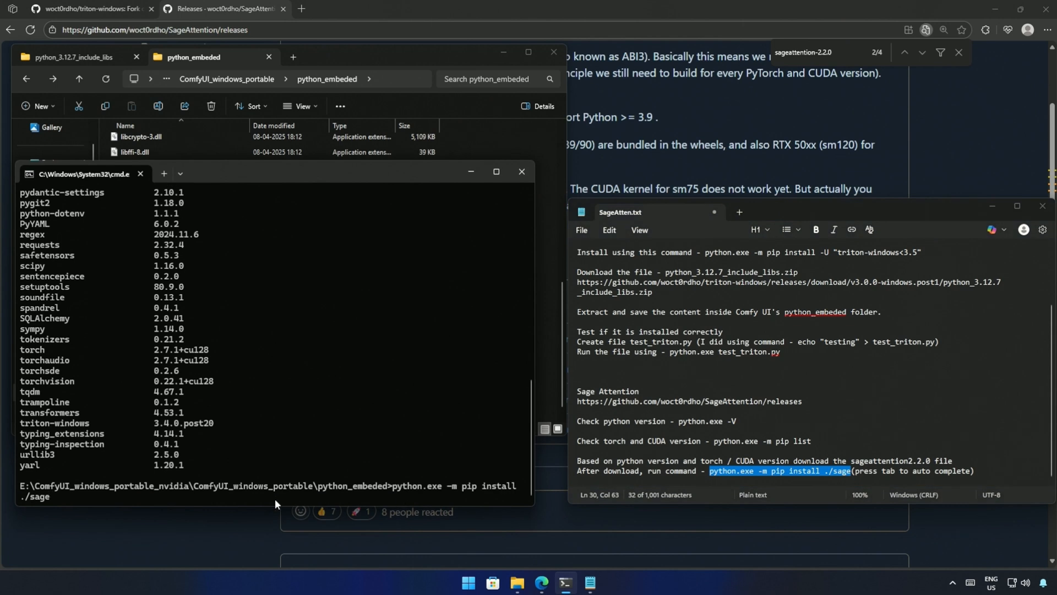
Step: Run python.exe -m pip install with the Tab-completed SageAttention wheel name, then close the notes
key("Tab")
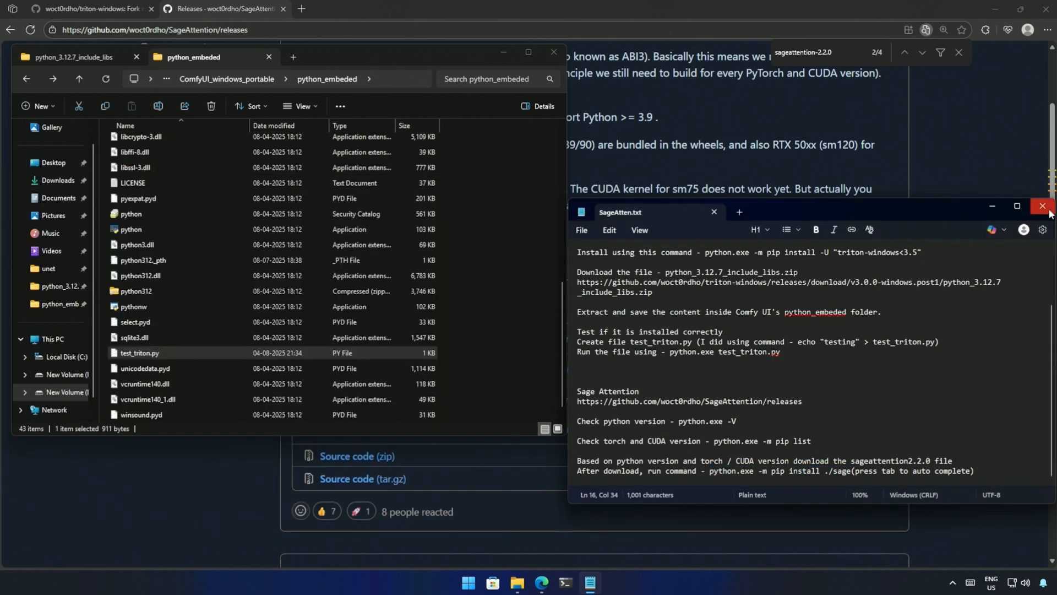
left_click(359, 10)
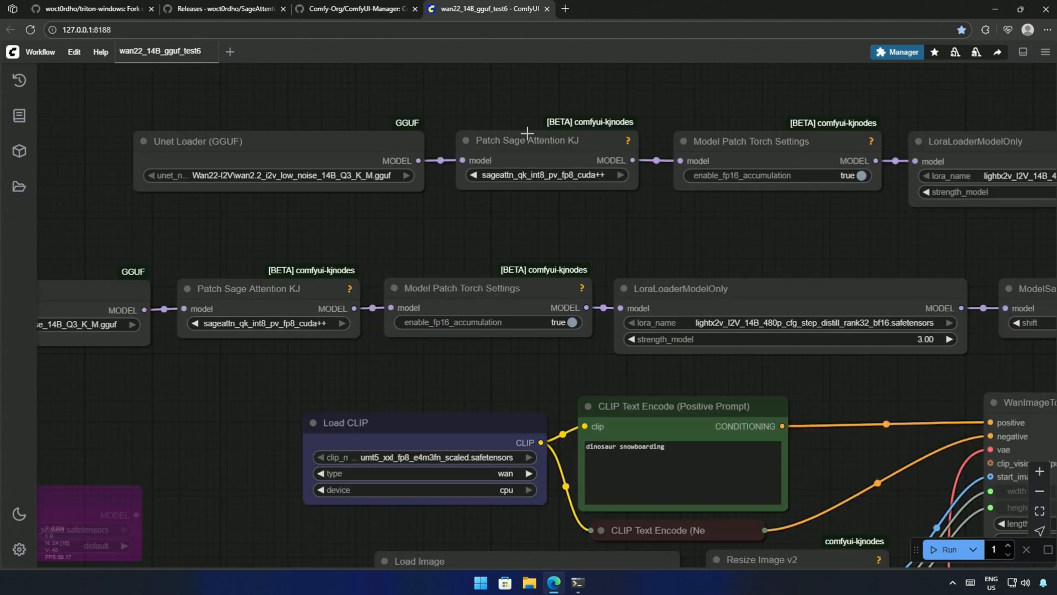
Step: Inspect the Patch Sage Attention KJ and Model Patch Torch Settings nodes in the Wan2.2 GGUF workflow
left_click(249, 289)
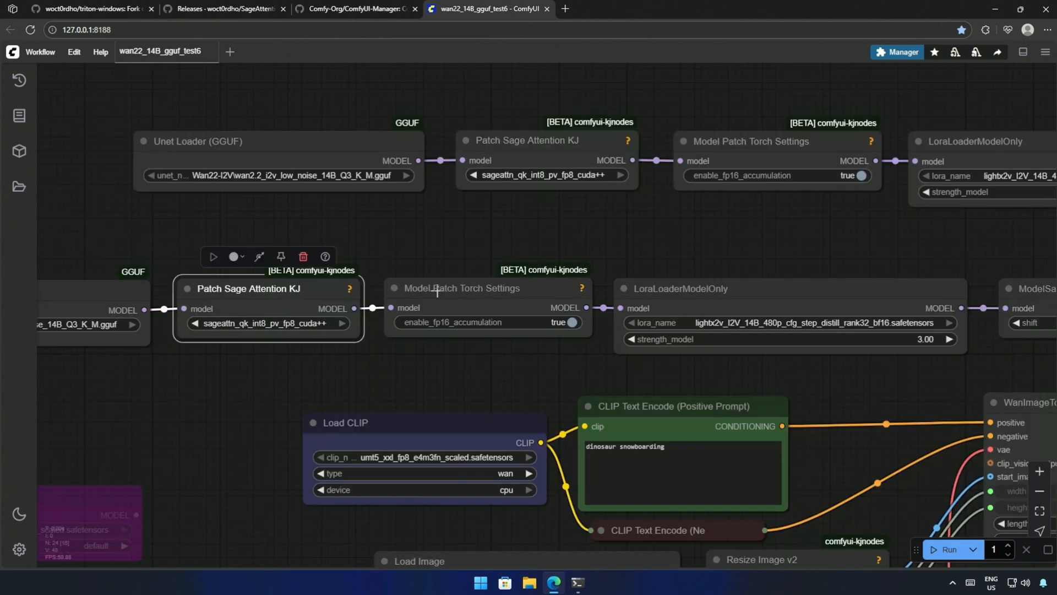
left_click(462, 288)
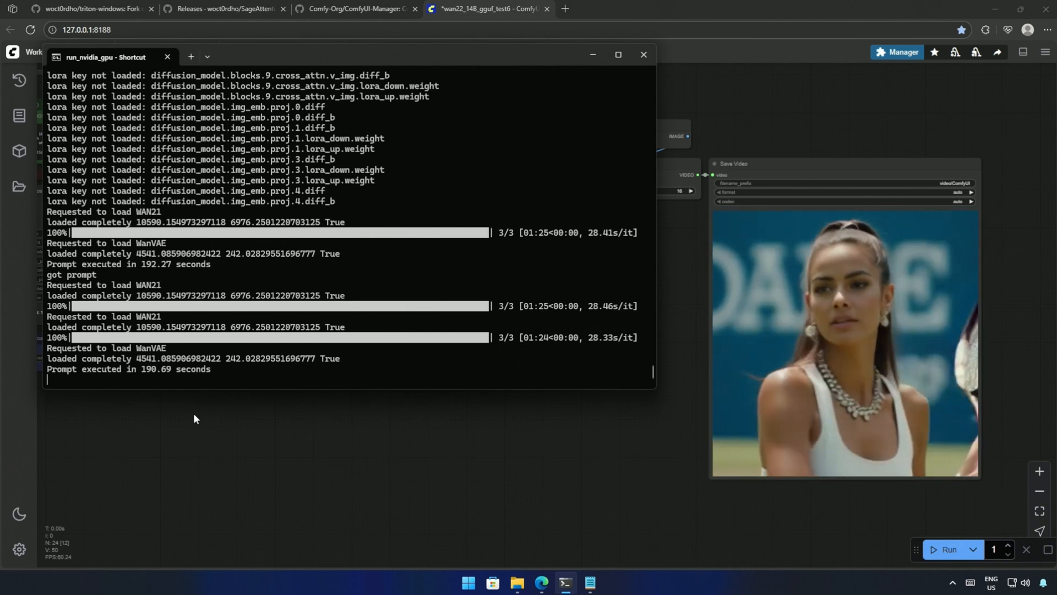
mouse_move(225, 413)
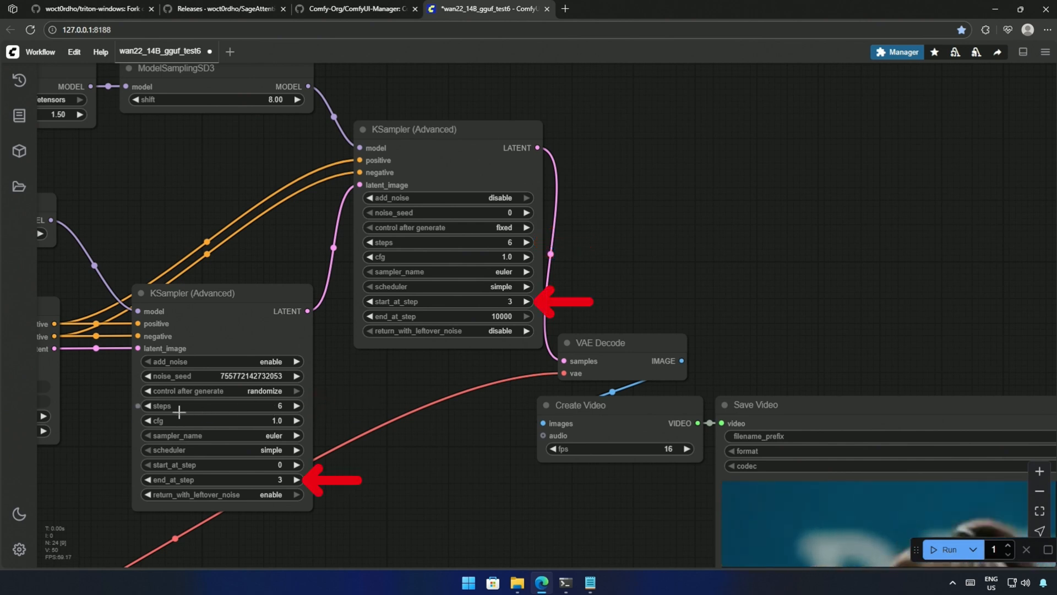
Step: Raise the first KSampler (Advanced) to 8 steps ending at step 4
left_click(296, 406)
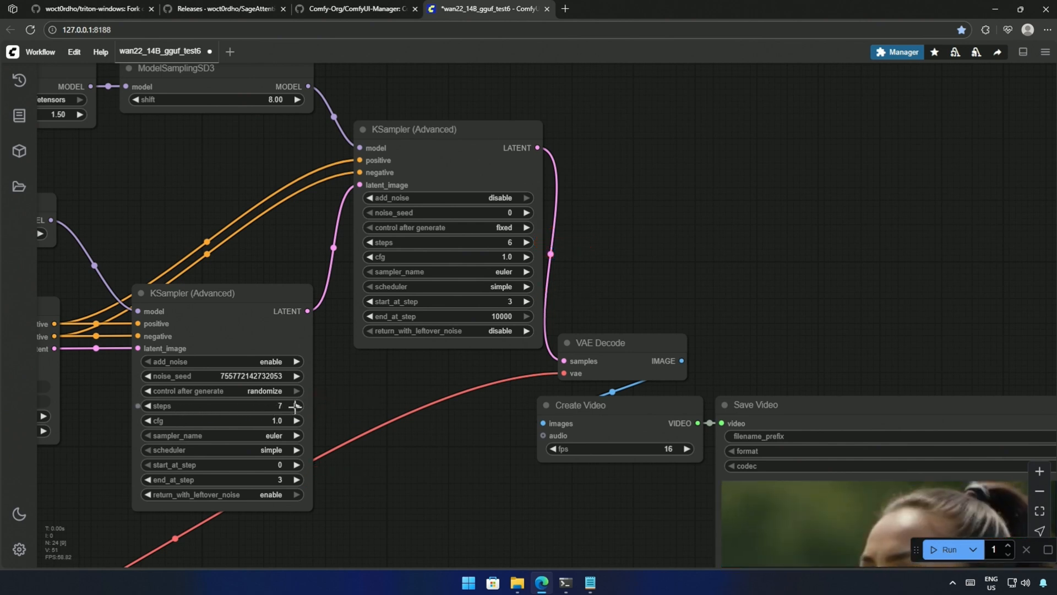
left_click(297, 405)
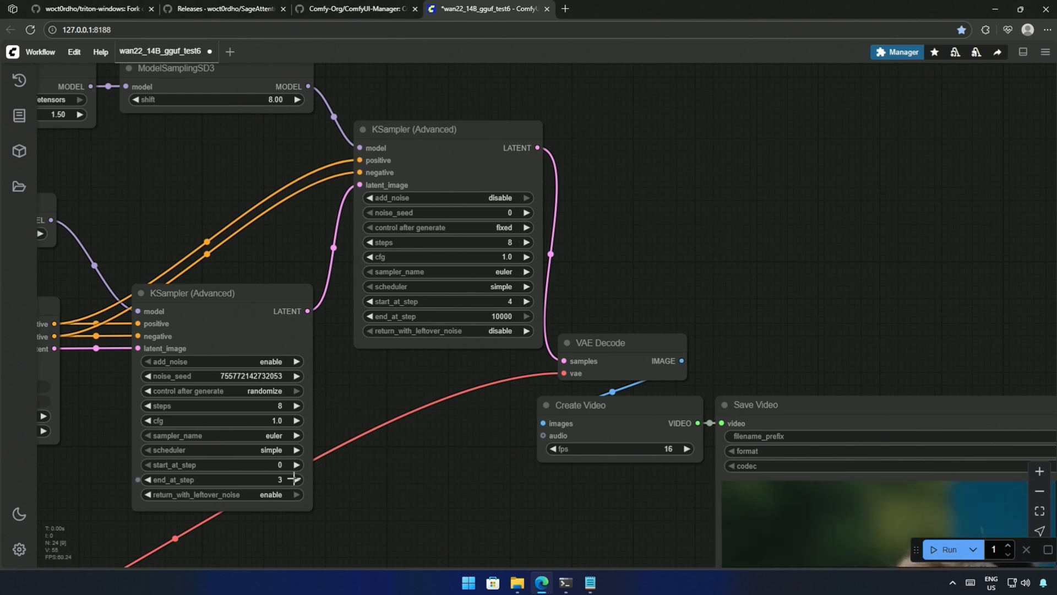
left_click(295, 479)
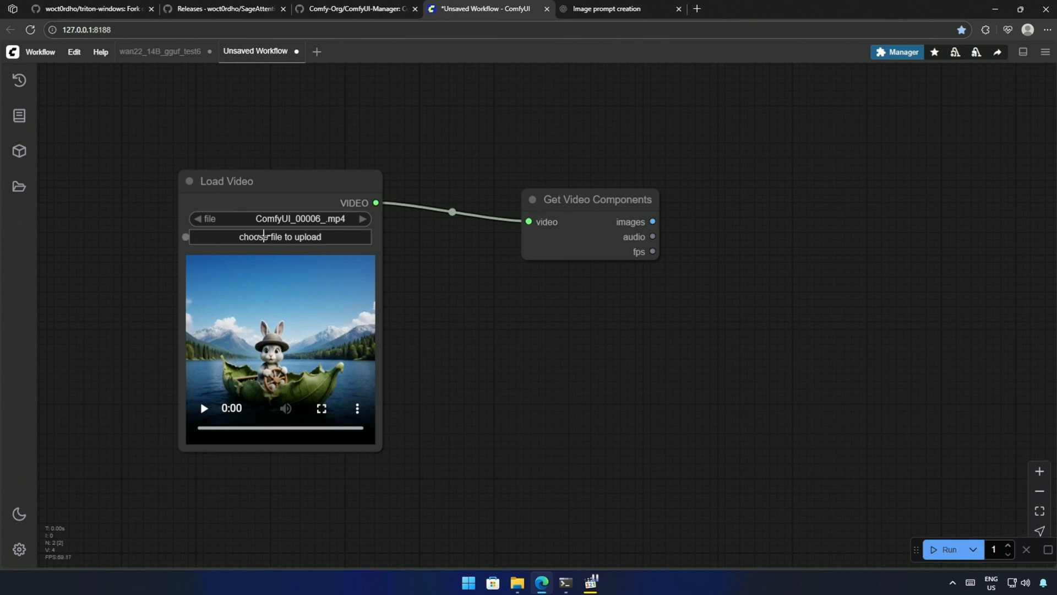
Step: Add a Preview Image node on Get Video Components' images output, then return to wan22_14B_gguf_test6
left_click_drag(652, 222, 684, 227)
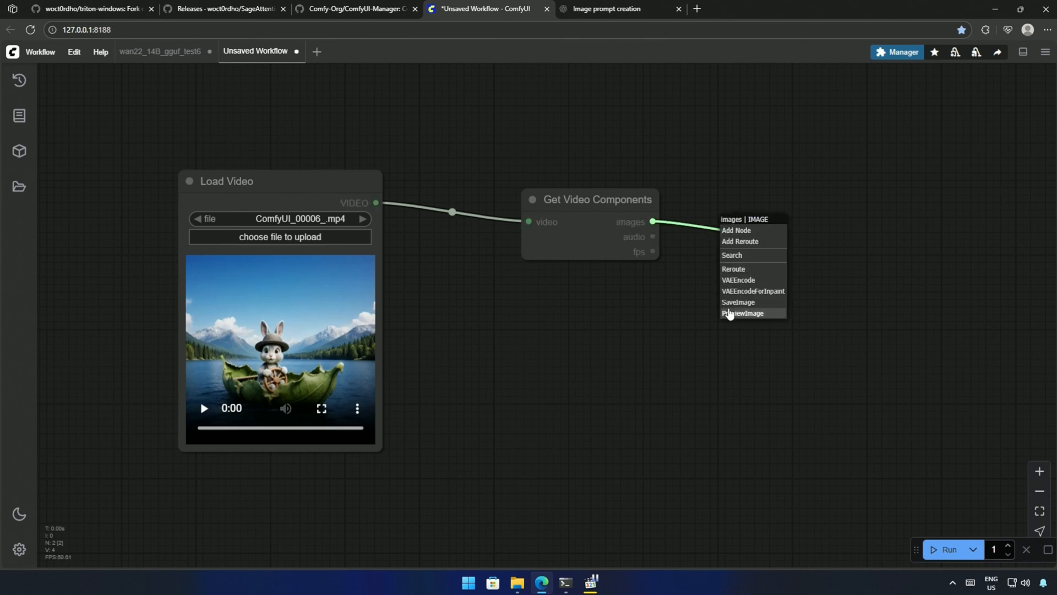
left_click(742, 313)
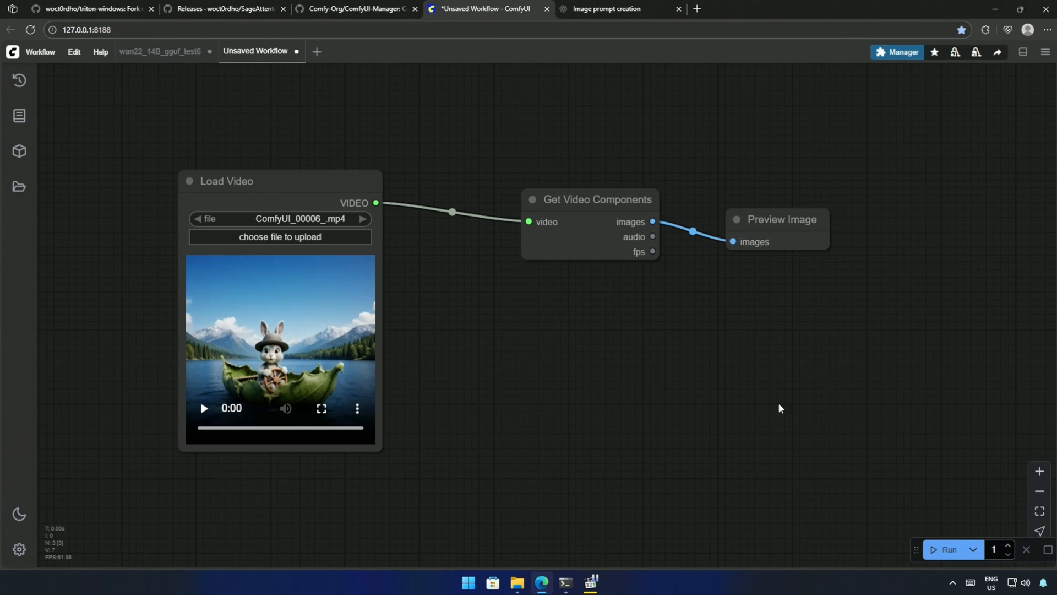
mouse_move(313, 369)
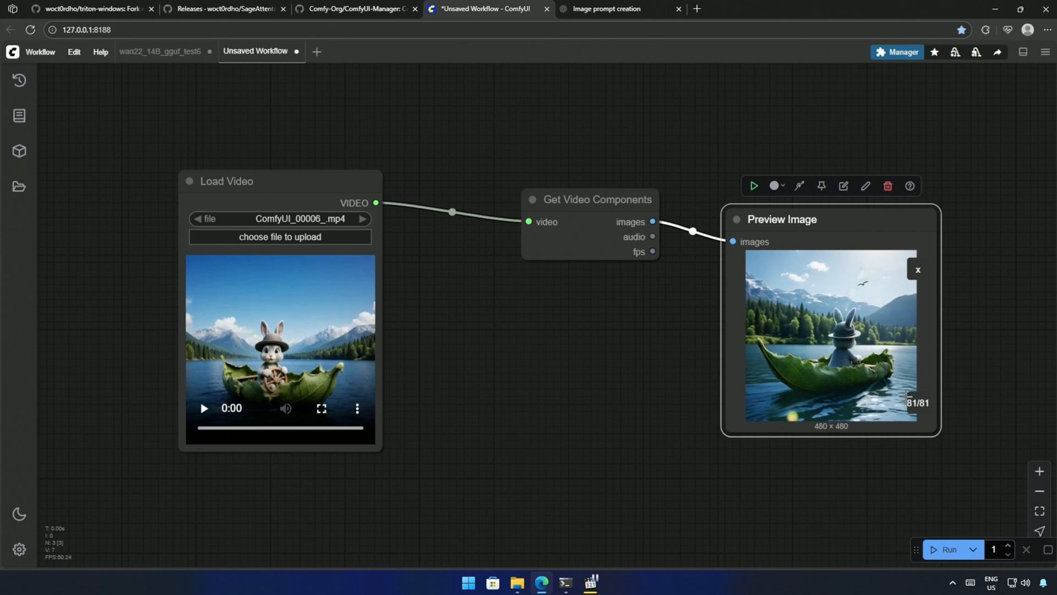
left_click(160, 52)
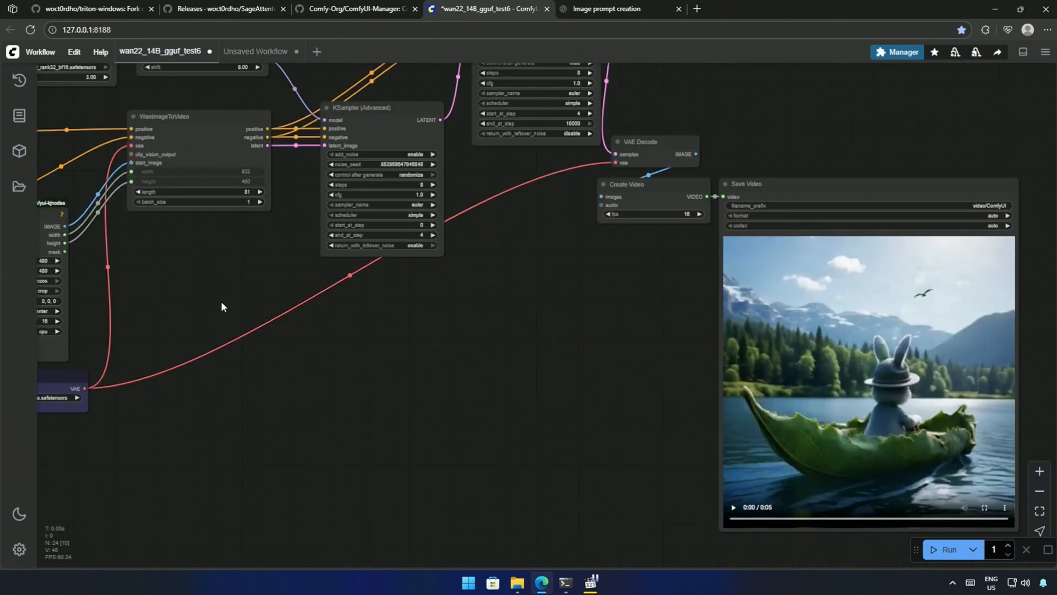